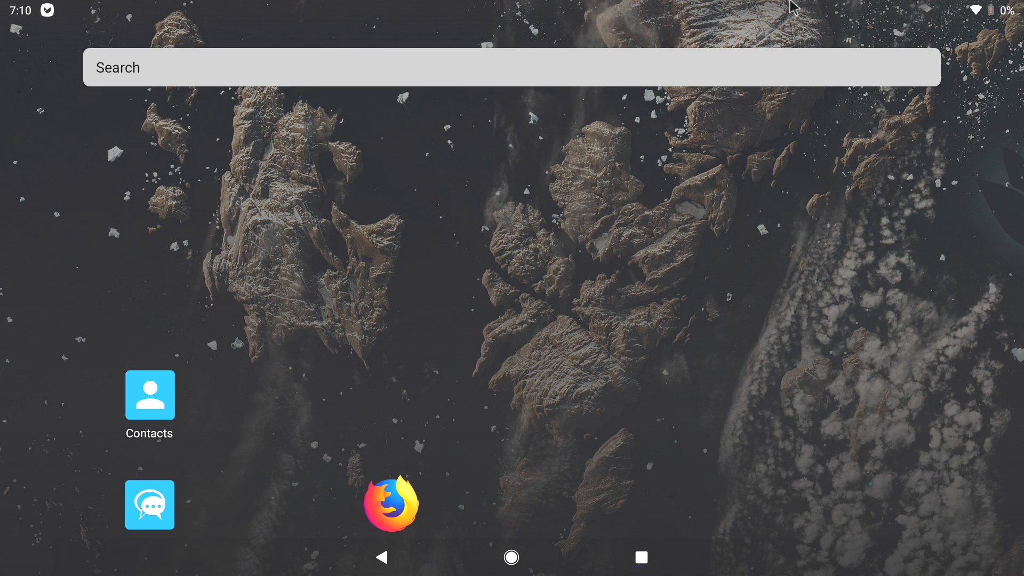
pyautogui.moveTo(707, 7)
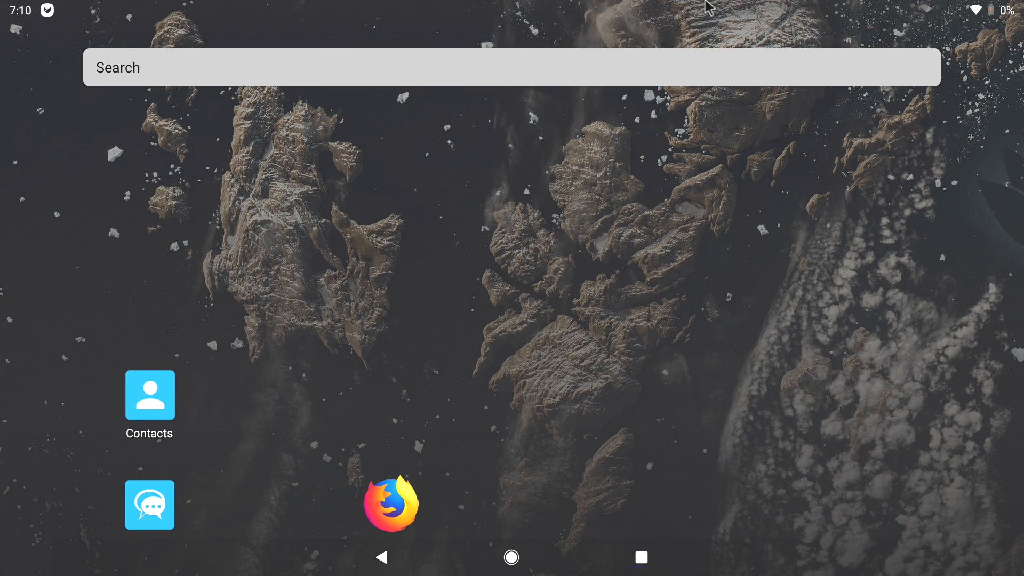
pyautogui.moveTo(679, 154)
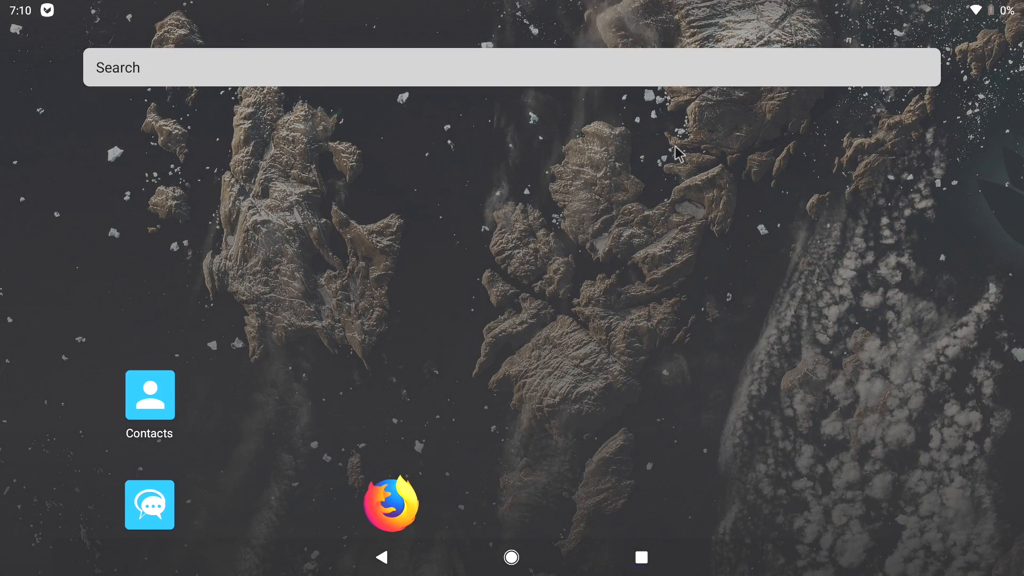
pyautogui.moveTo(286, 89)
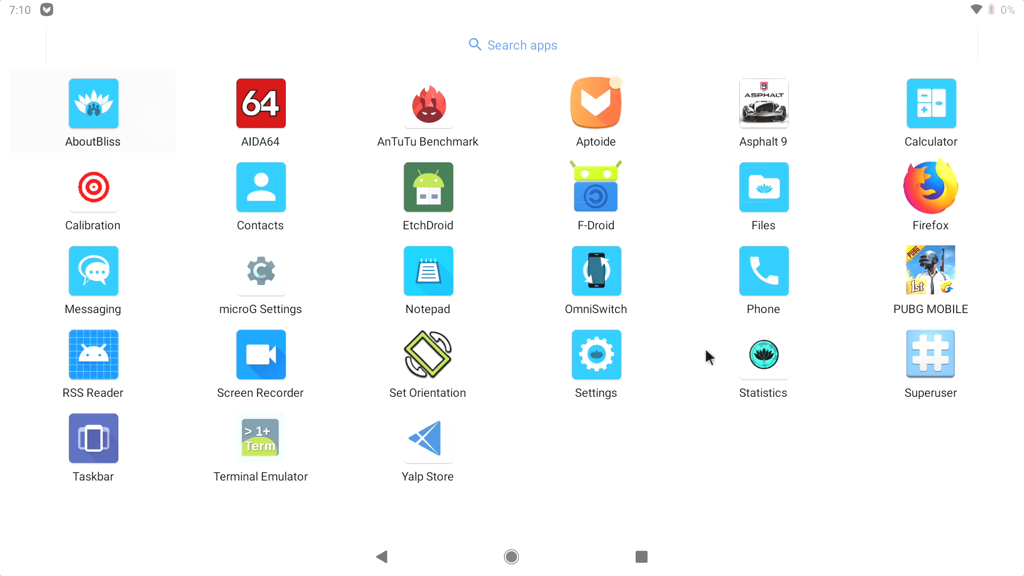
pyautogui.moveTo(710, 359)
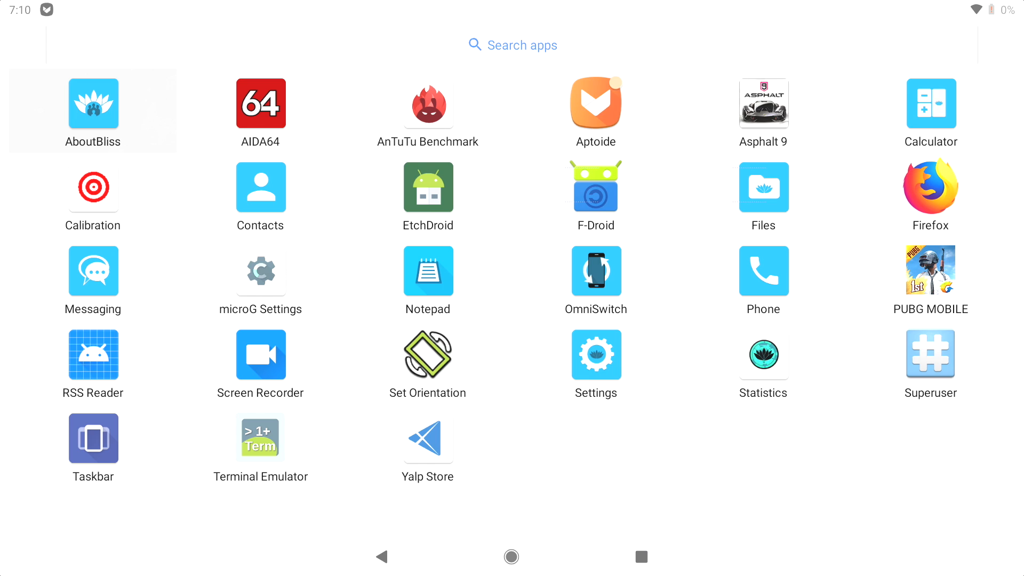
pyautogui.moveTo(595, 105)
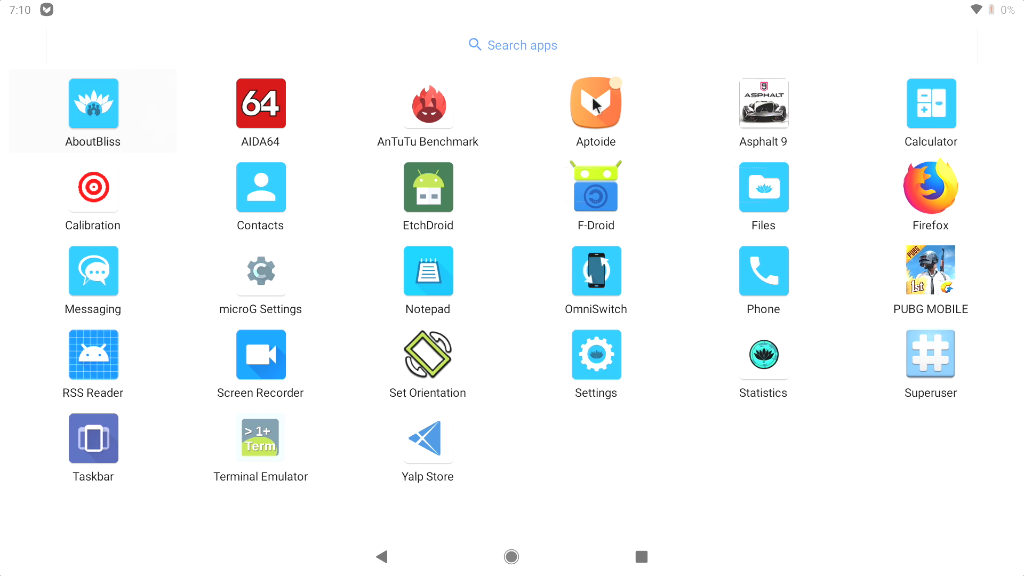
pyautogui.moveTo(604, 210)
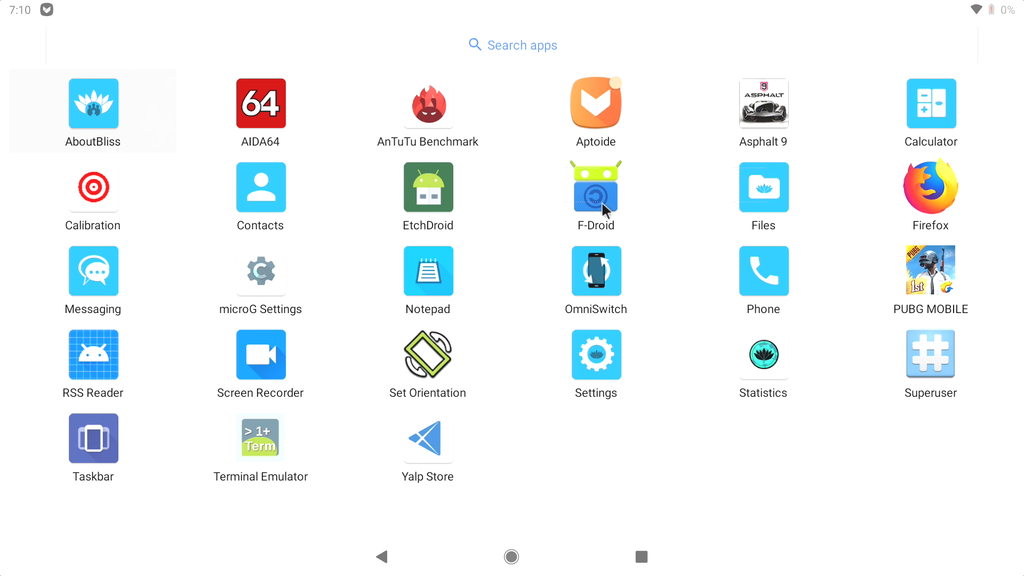
# Browse Aptoide's featured listings, send it to Recents and land on the Android Settings list
pyautogui.click(595, 104)
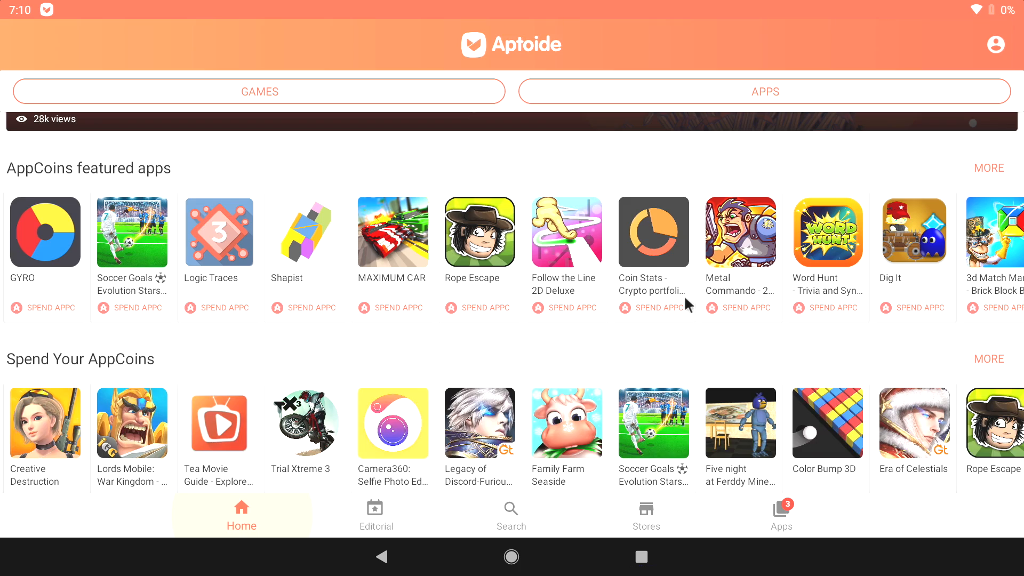
pyautogui.scroll(-3)
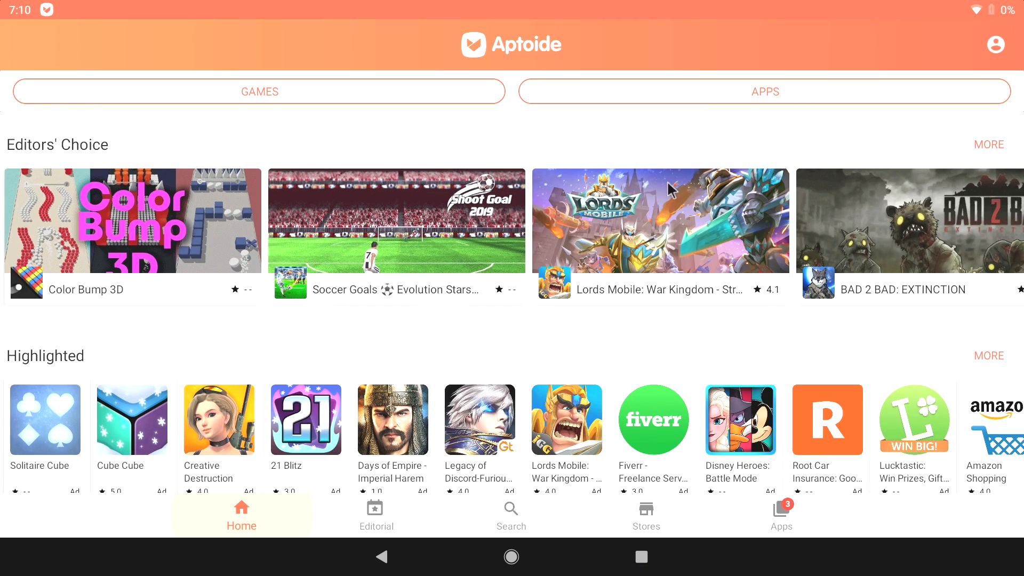
pyautogui.click(641, 557)
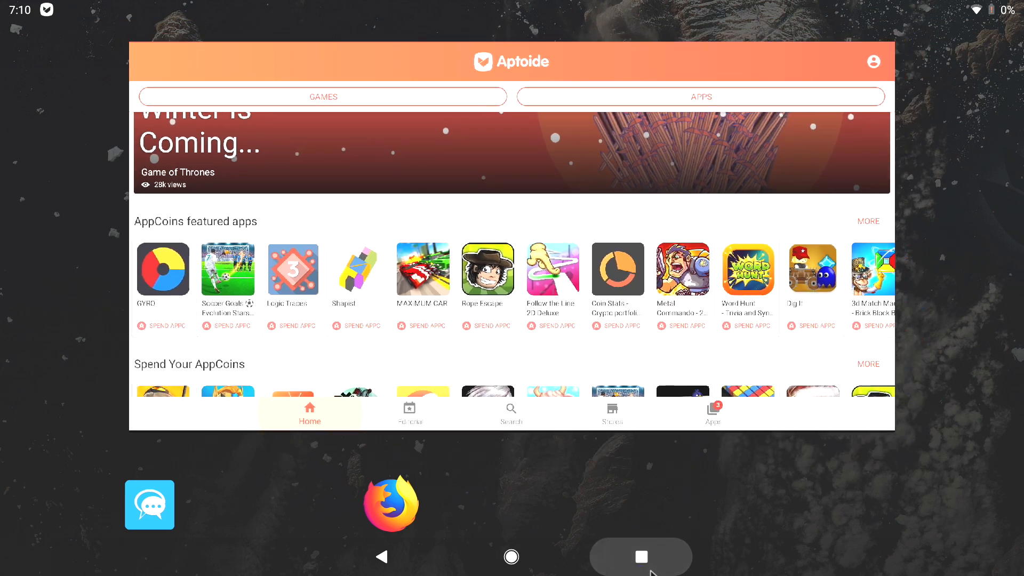
pyautogui.click(512, 557)
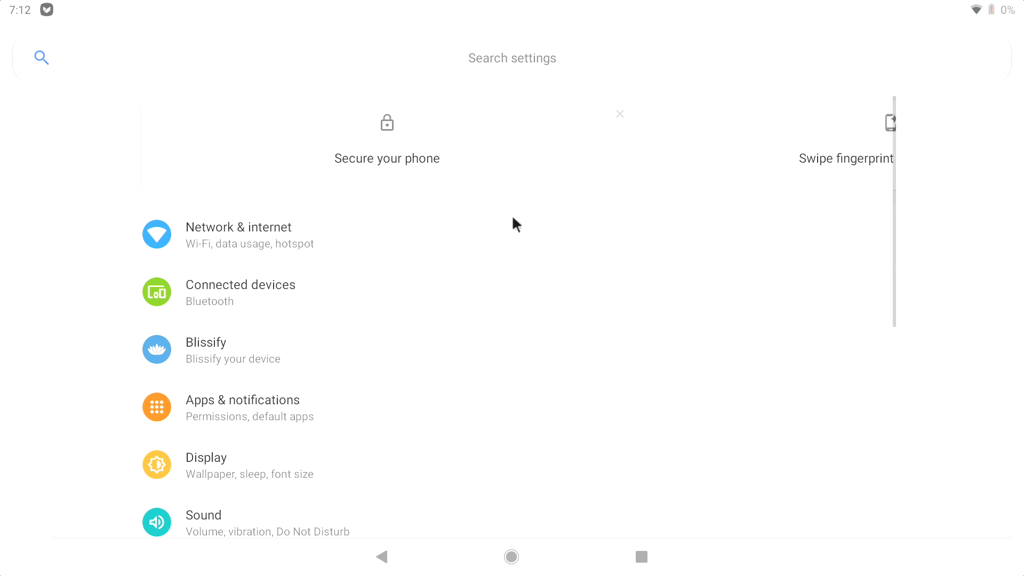
# Browse Blissify's Statusbar, Buttons, Recents categories and theme picker, then return to the app grid
pyautogui.click(205, 350)
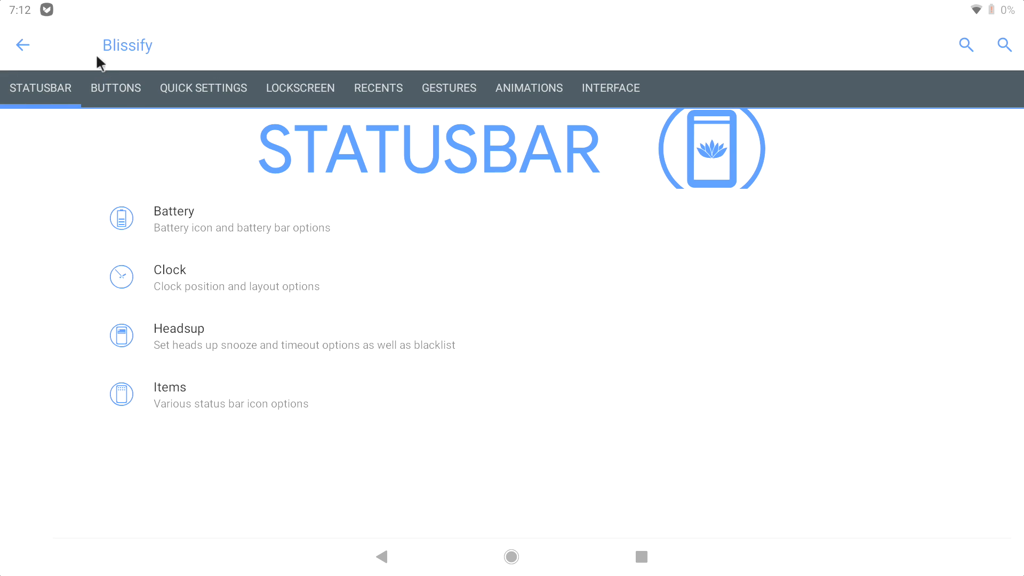
pyautogui.click(115, 88)
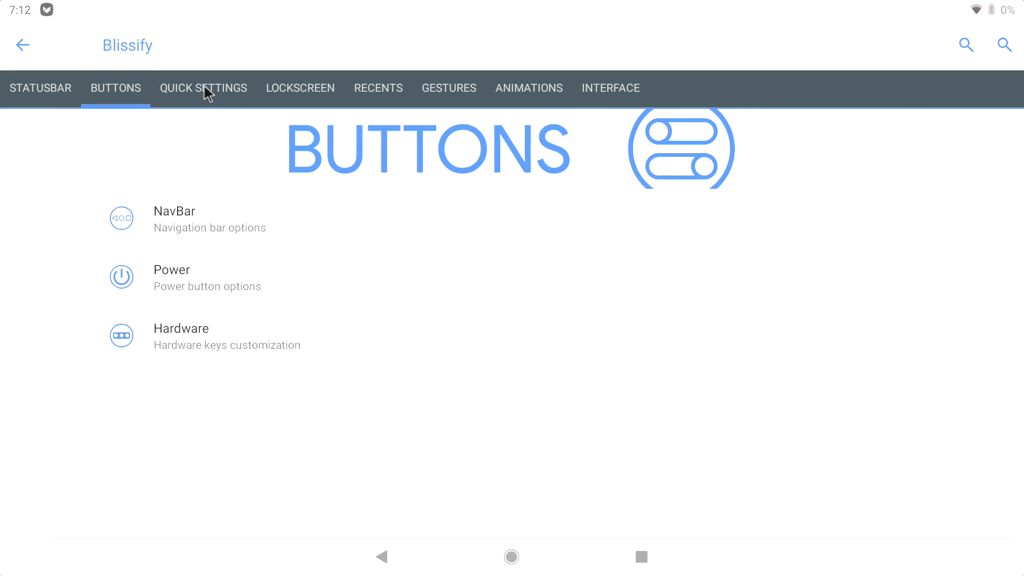
pyautogui.click(378, 88)
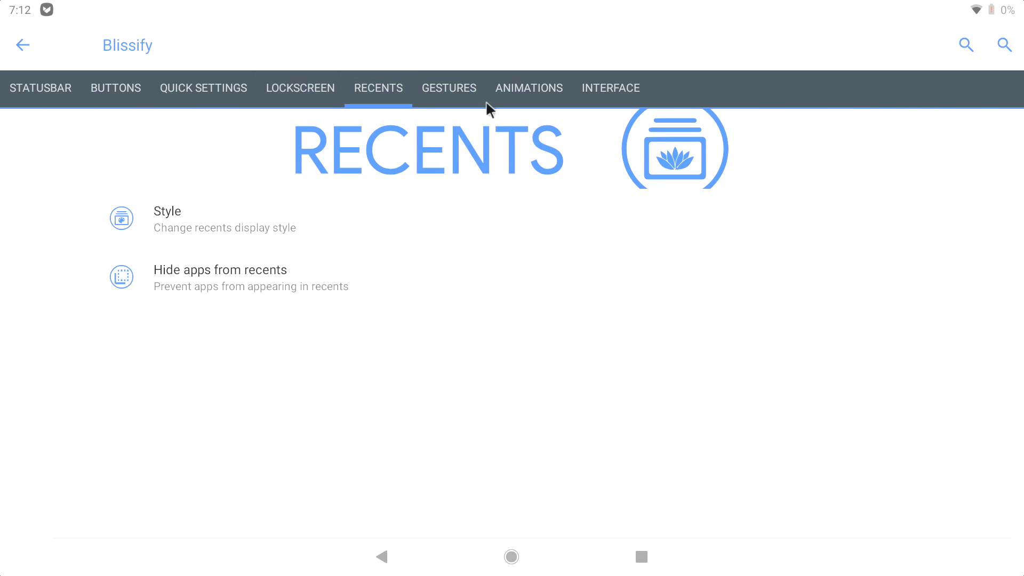
pyautogui.click(528, 88)
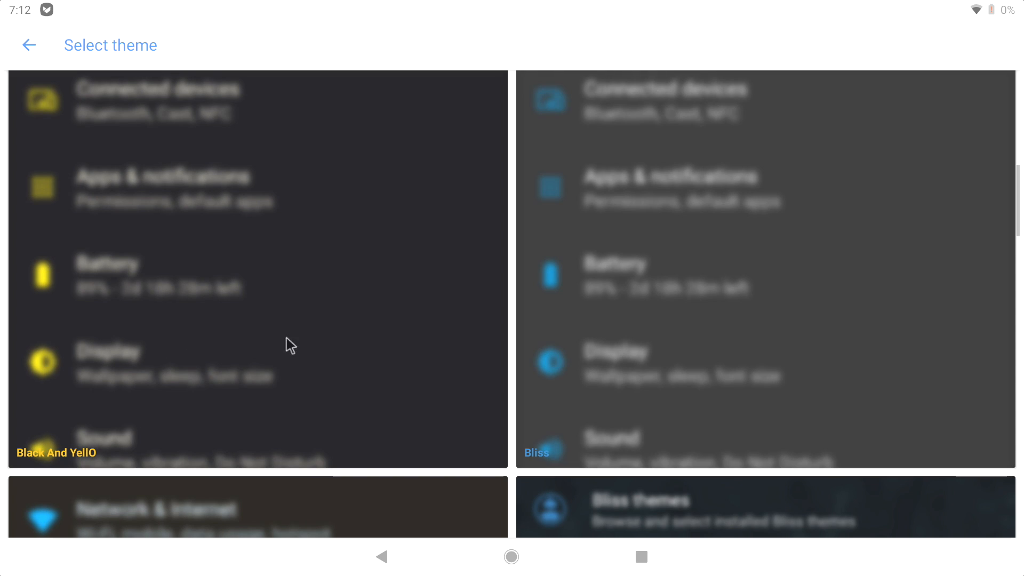
pyautogui.moveTo(637, 574)
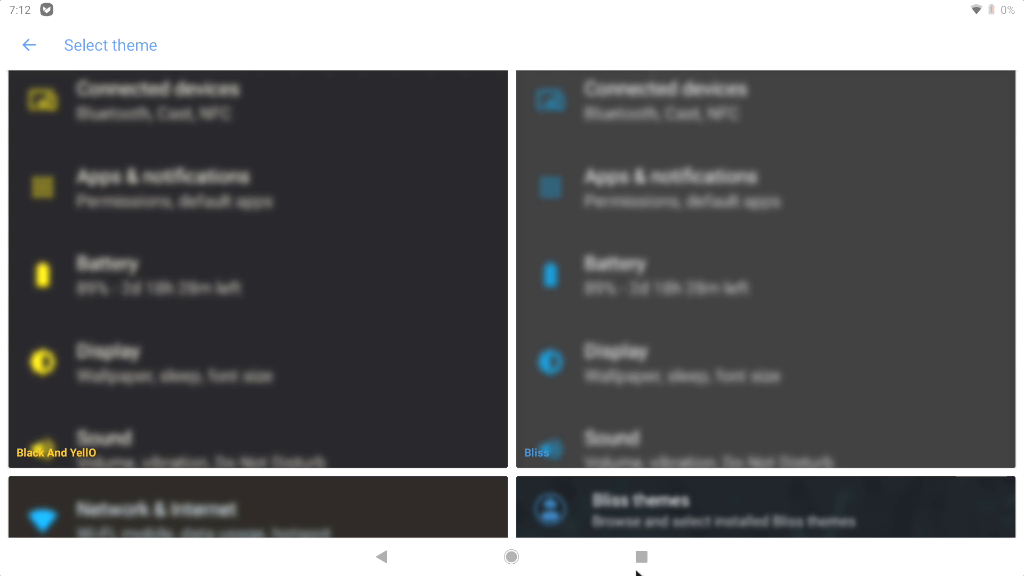
pyautogui.click(511, 557)
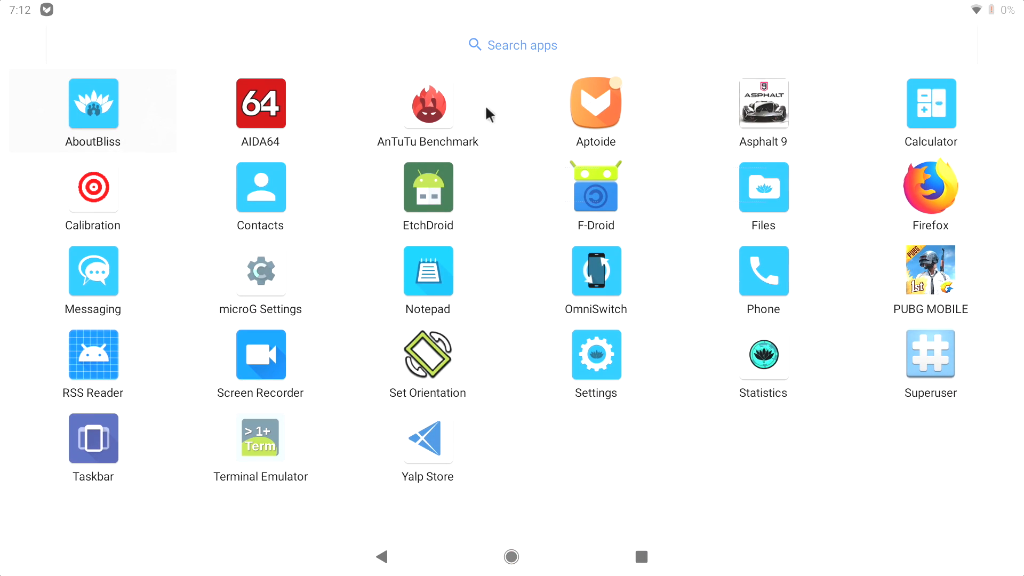
# Switch the home screen to the desktop-style Taskbar launcher and show its alphabetical app list
pyautogui.click(511, 557)
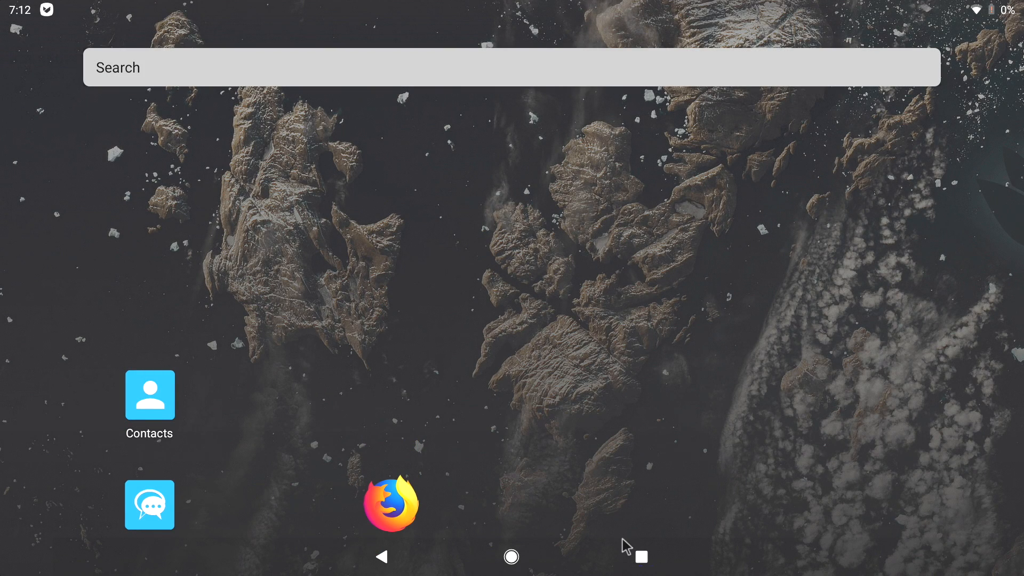
pyautogui.moveTo(656, 567)
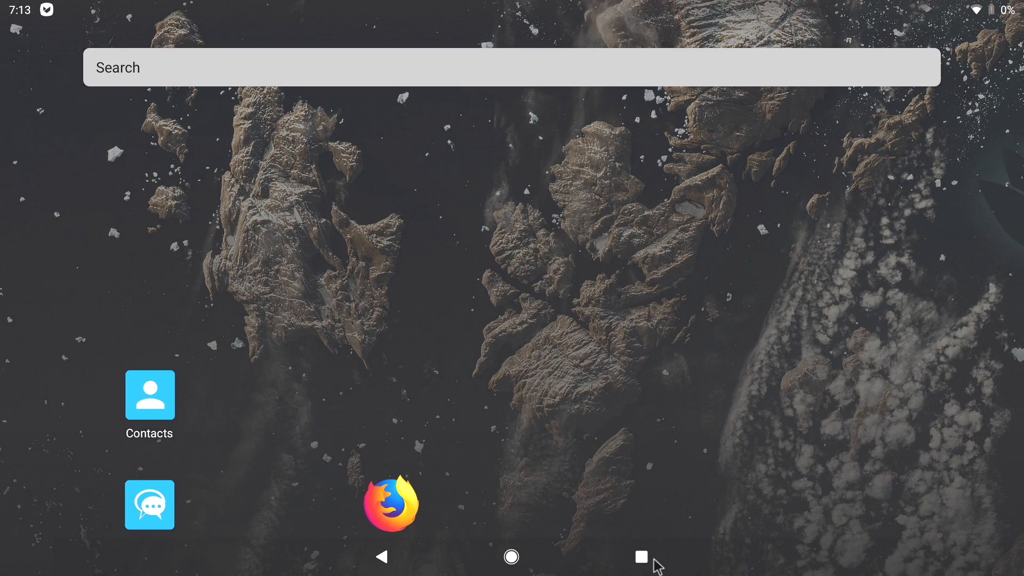
pyautogui.click(512, 557)
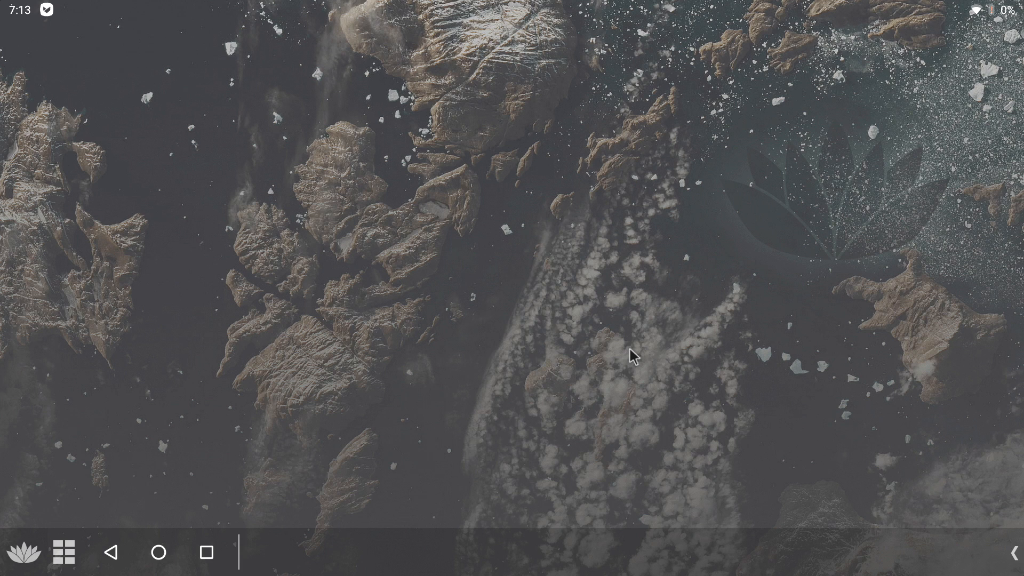
pyautogui.moveTo(811, 228)
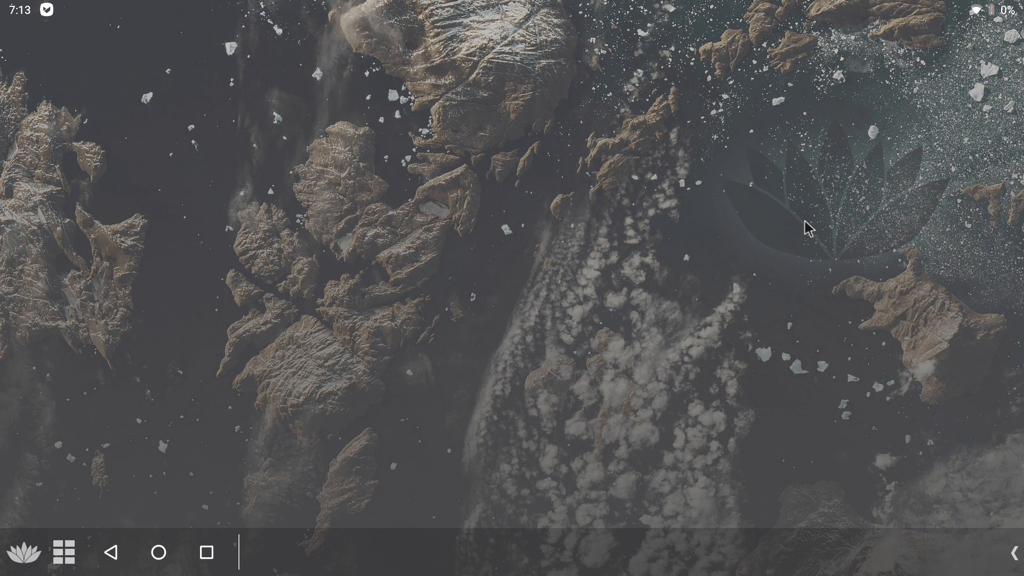
pyautogui.moveTo(418, 366)
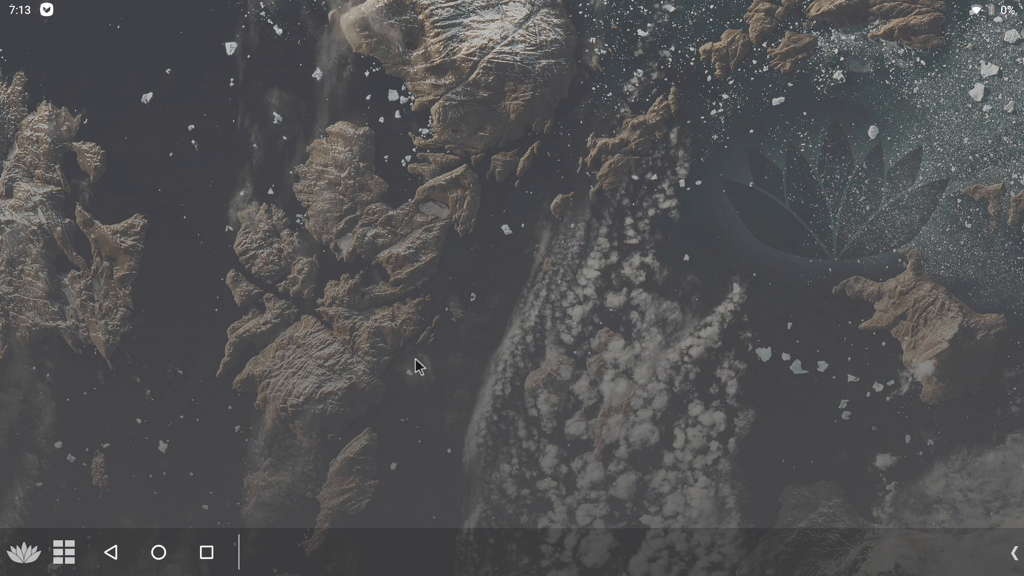
pyautogui.click(63, 551)
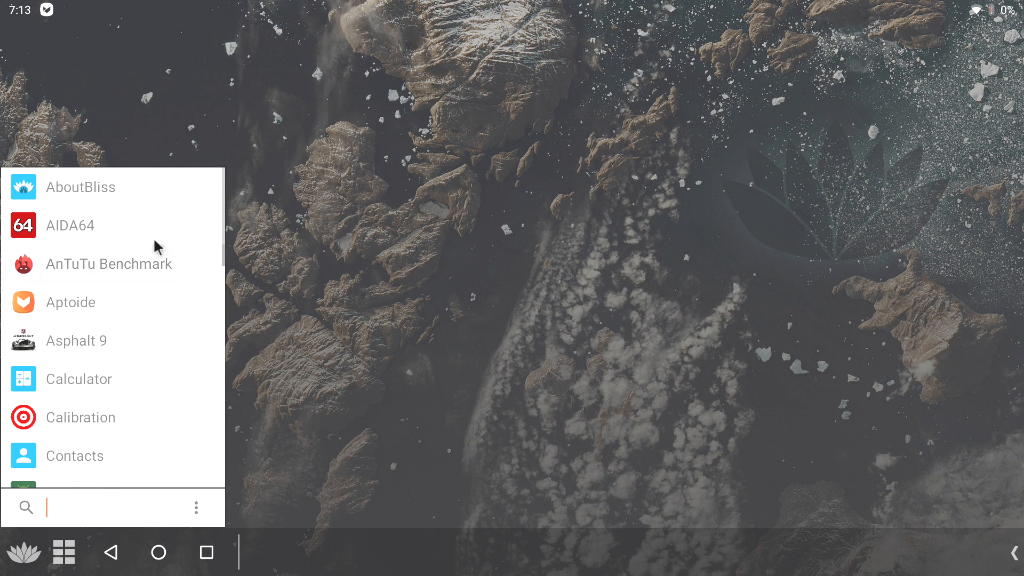
pyautogui.moveTo(53, 284)
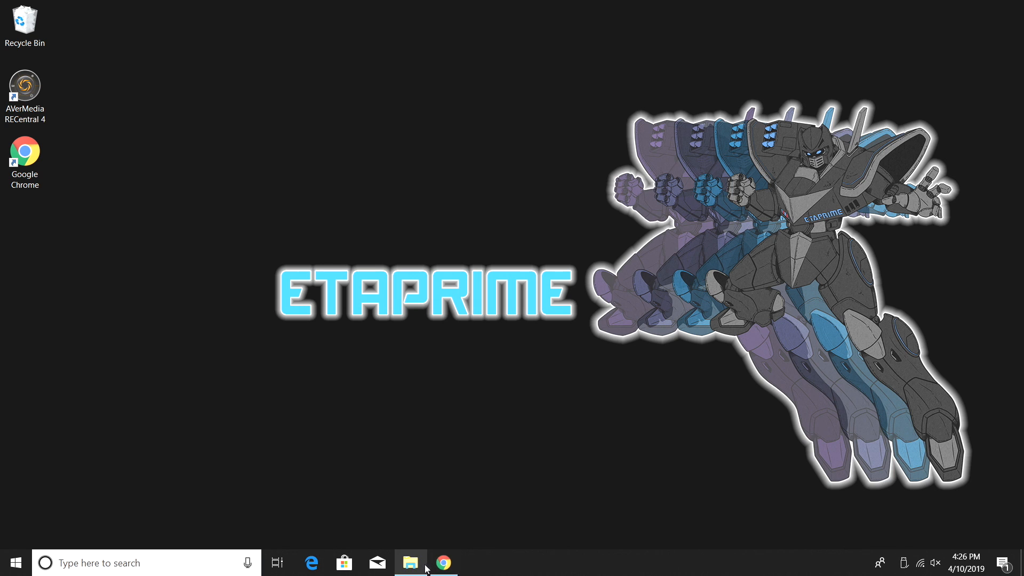
# Show the USB (D:) drive in File Explorer, confirming it holds zero items
pyautogui.click(410, 563)
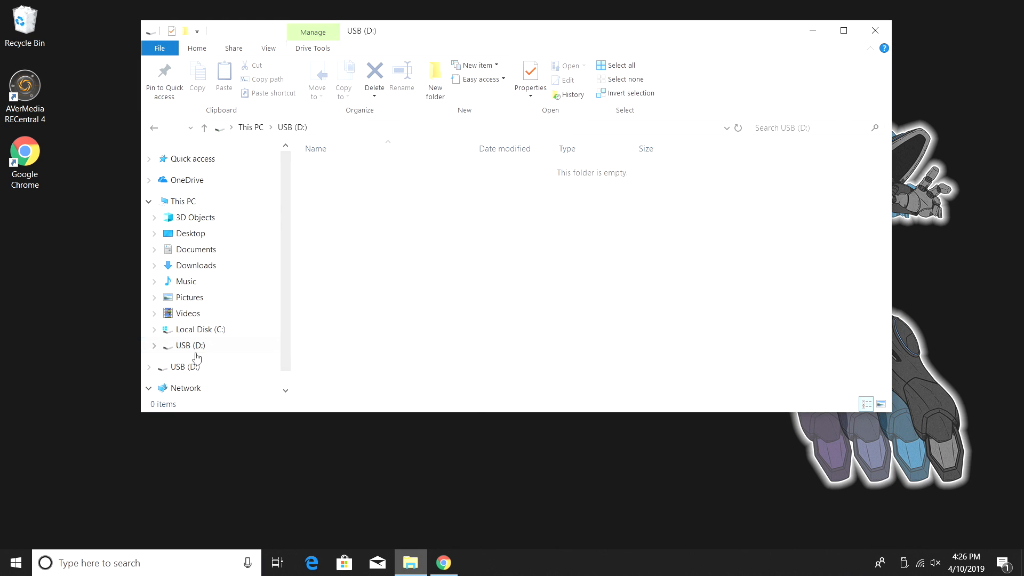
pyautogui.click(189, 346)
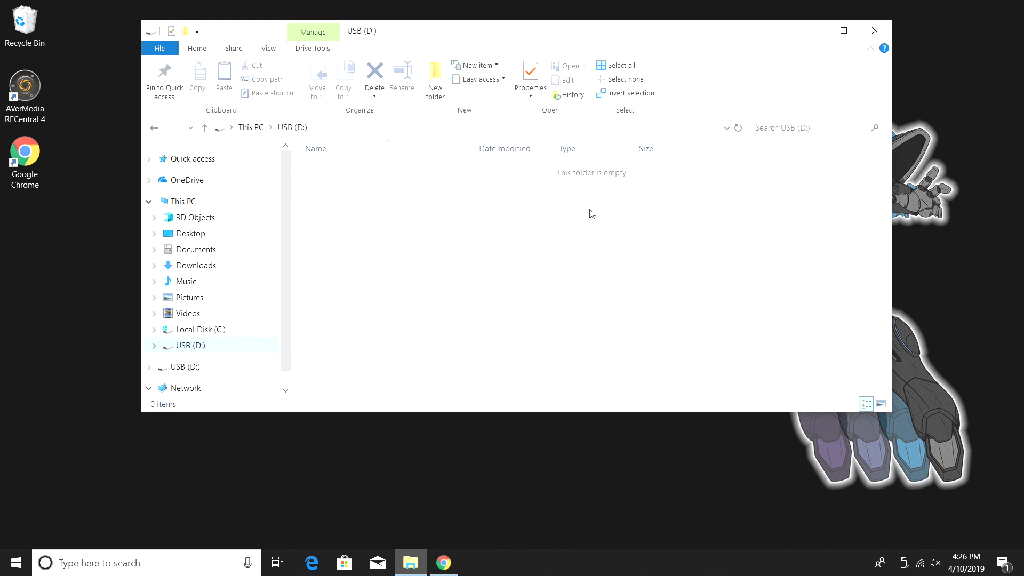
pyautogui.moveTo(645, 280)
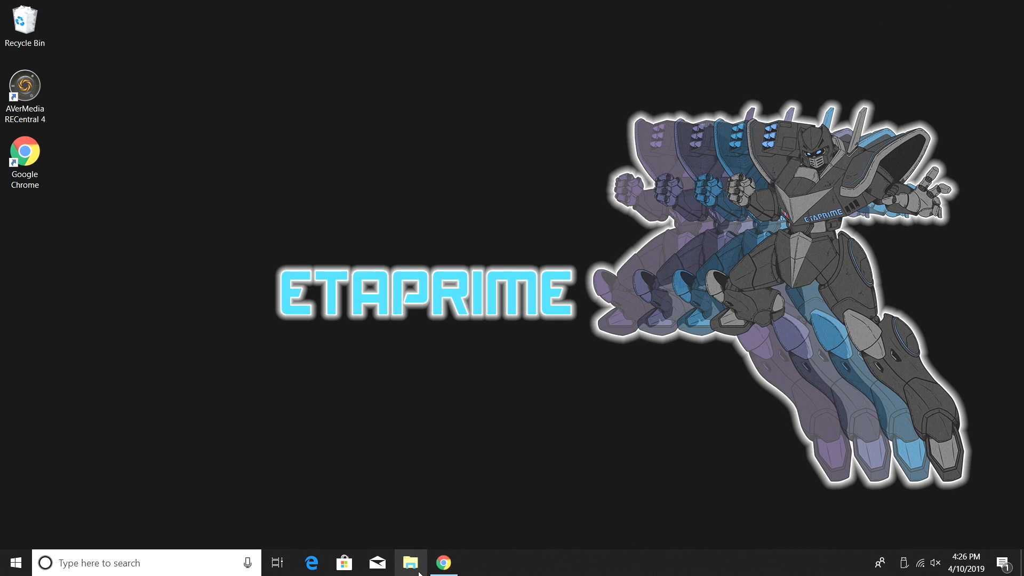
# From the Bliss ROMs site, go to the Pie (11.x) x86 downloads on SourceForge
pyautogui.click(444, 563)
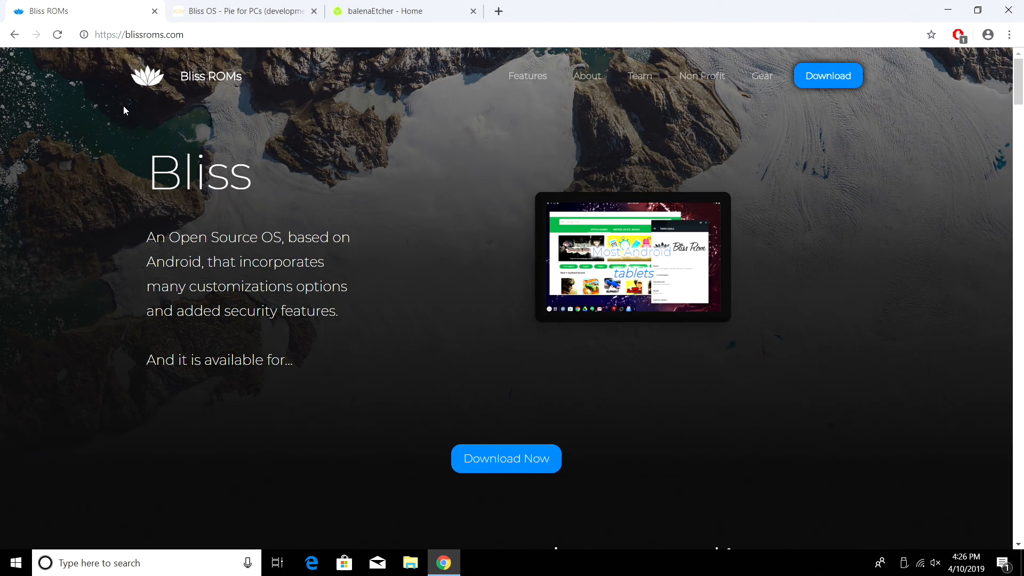
pyautogui.scroll(-3)
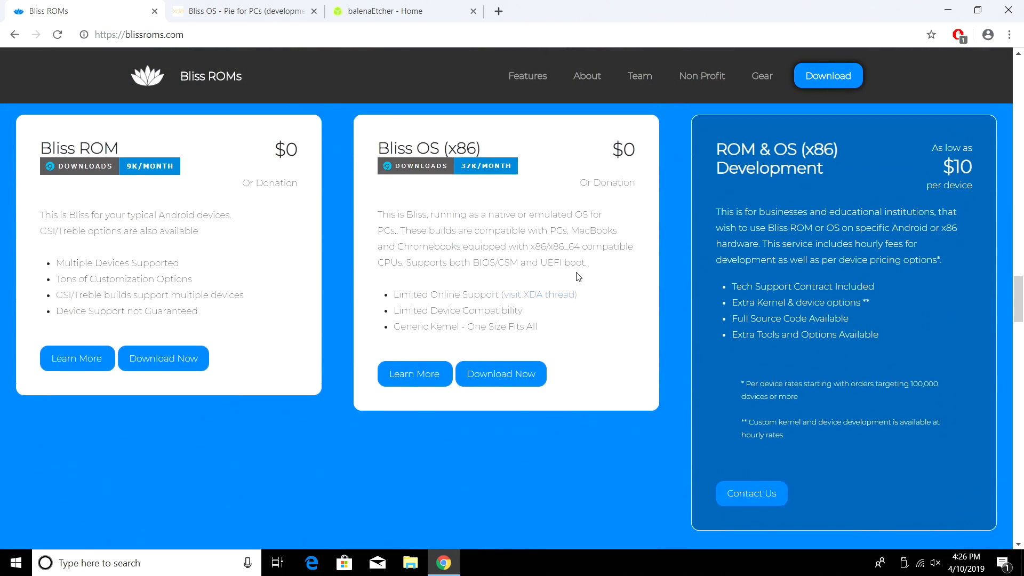
pyautogui.scroll(3)
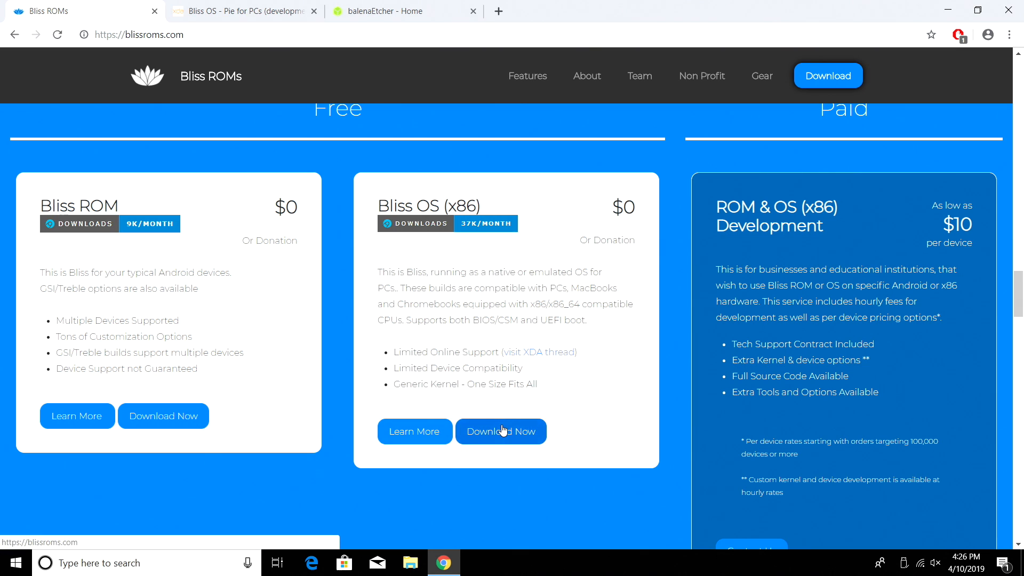
pyautogui.click(501, 431)
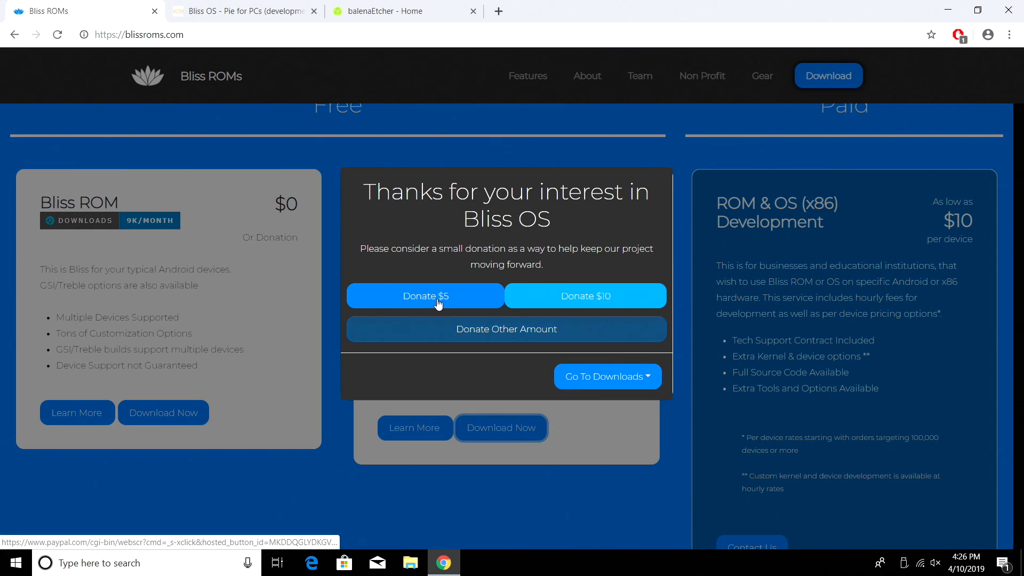
pyautogui.click(604, 377)
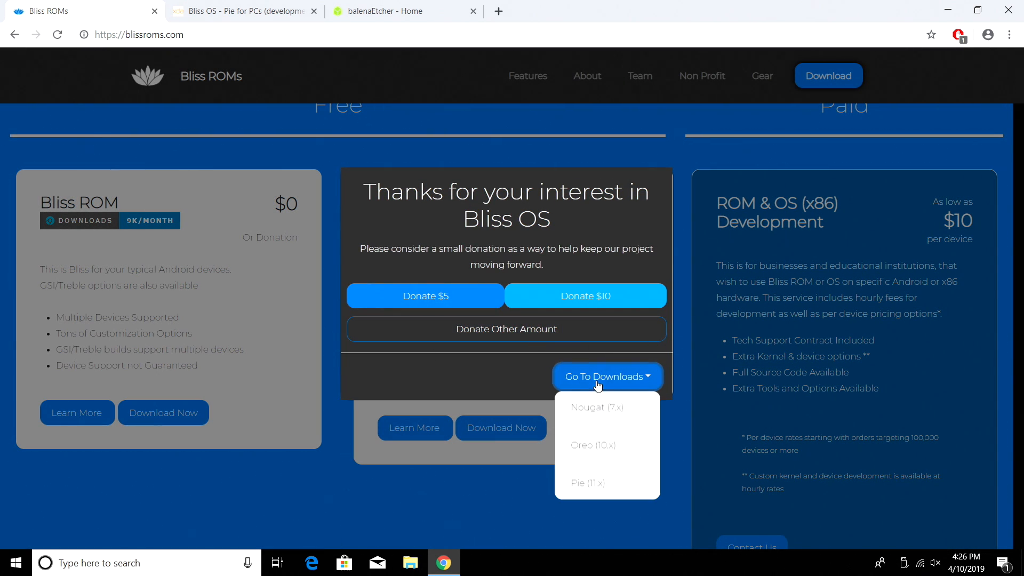
pyautogui.moveTo(598, 406)
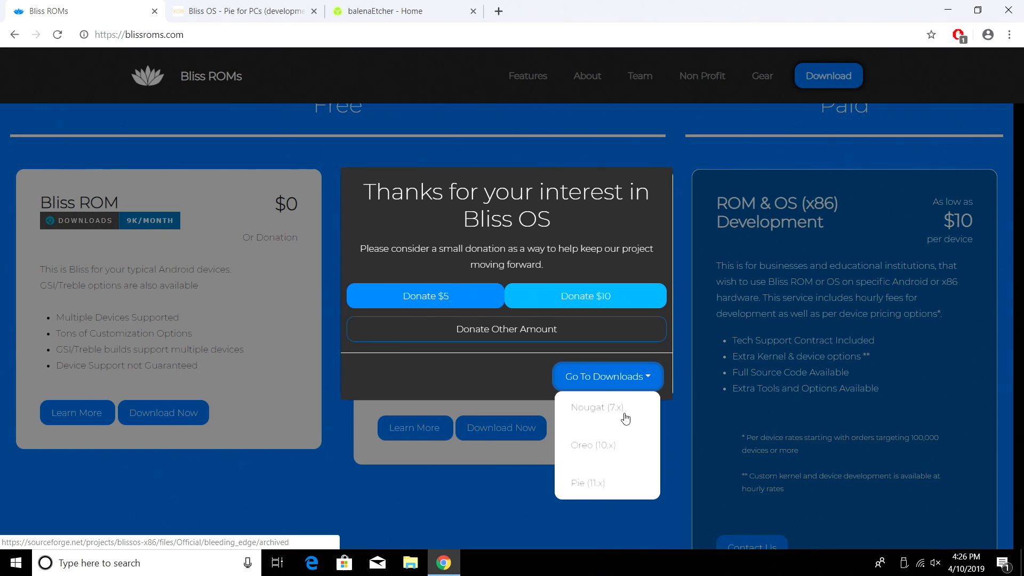
pyautogui.moveTo(593, 491)
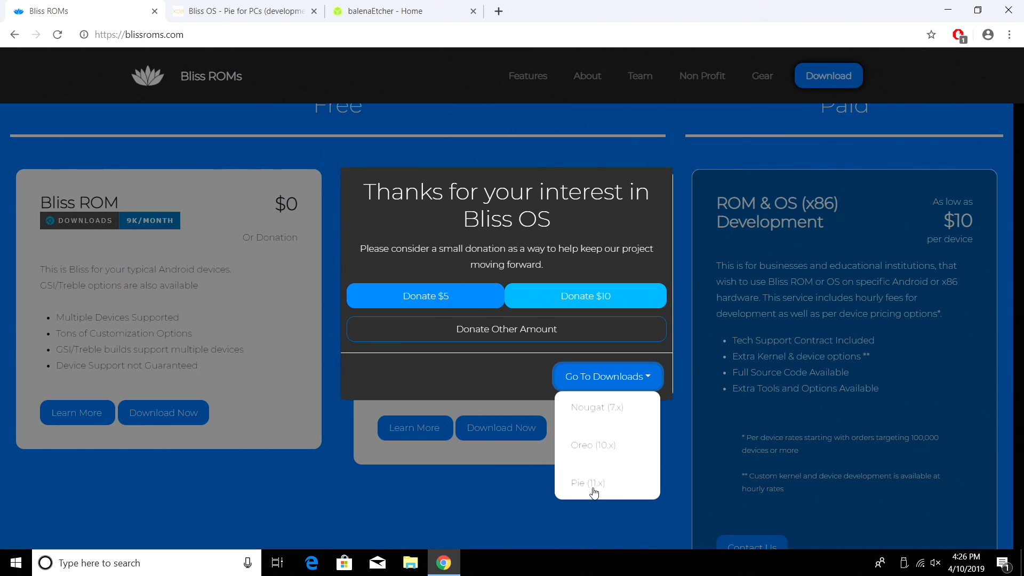
pyautogui.moveTo(586, 482)
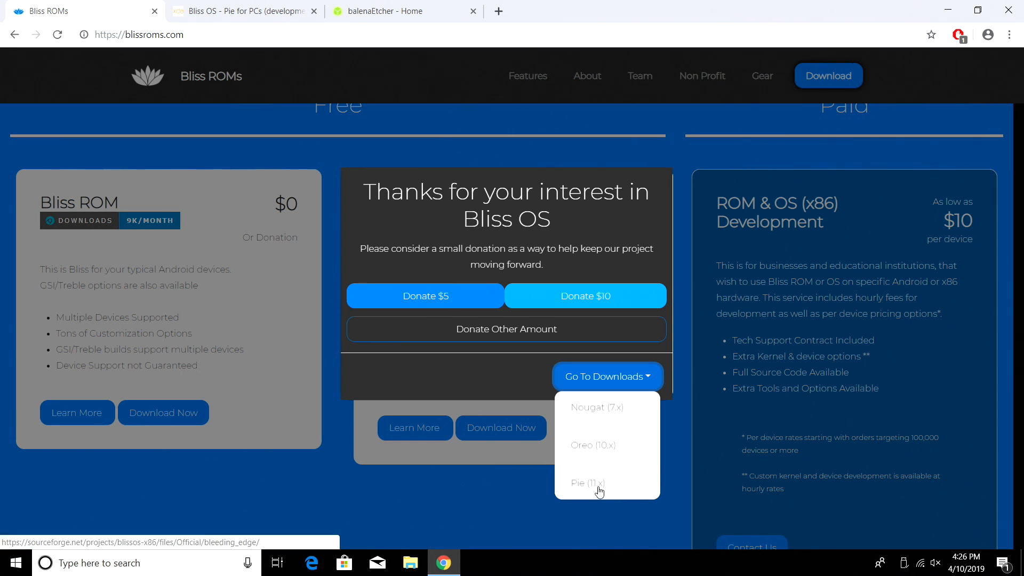
pyautogui.click(587, 484)
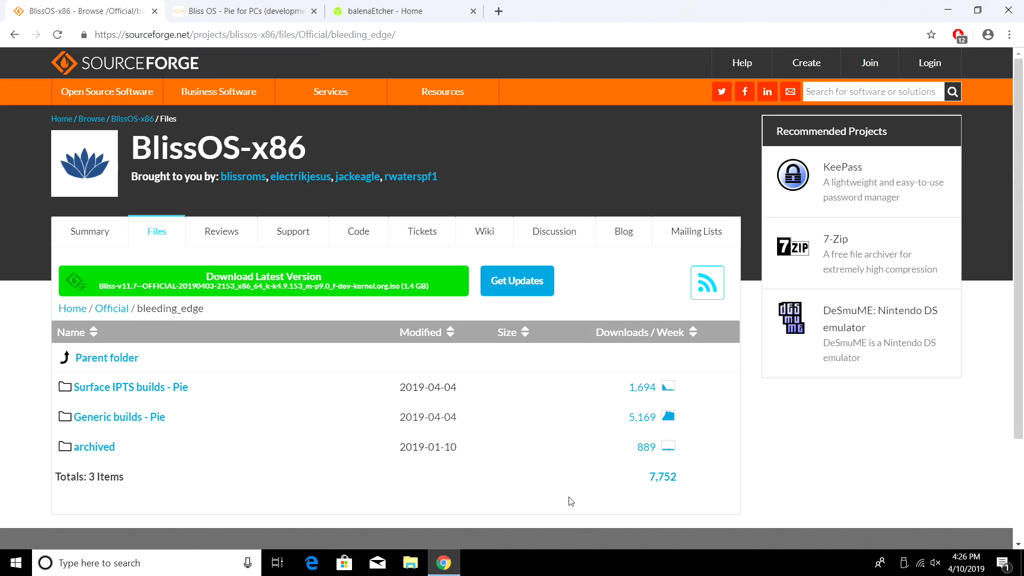
pyautogui.moveTo(119, 417)
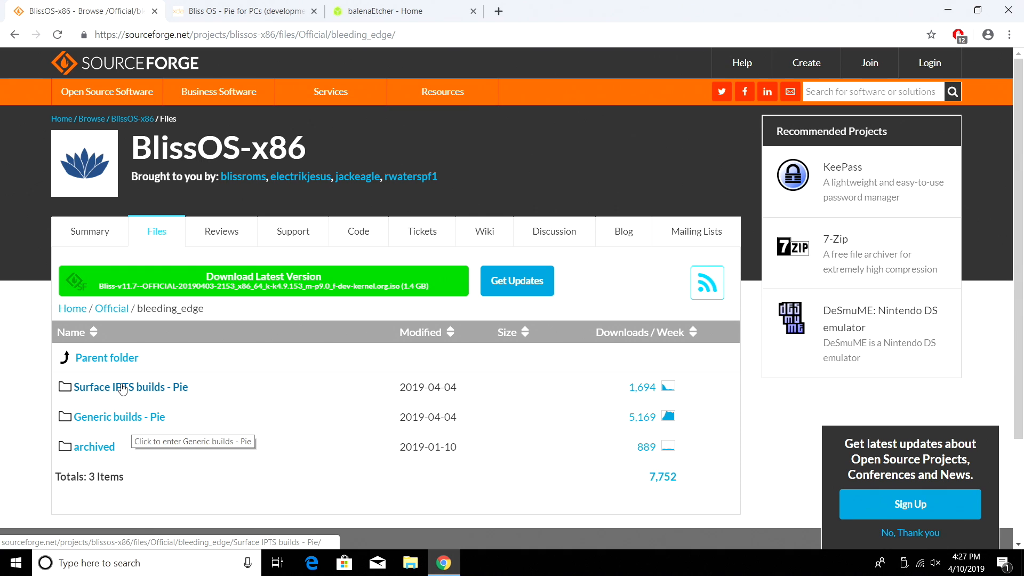
# Start downloading the newest Bliss-v11.7 ISO from the Generic builds - Pie folder
pyautogui.click(119, 417)
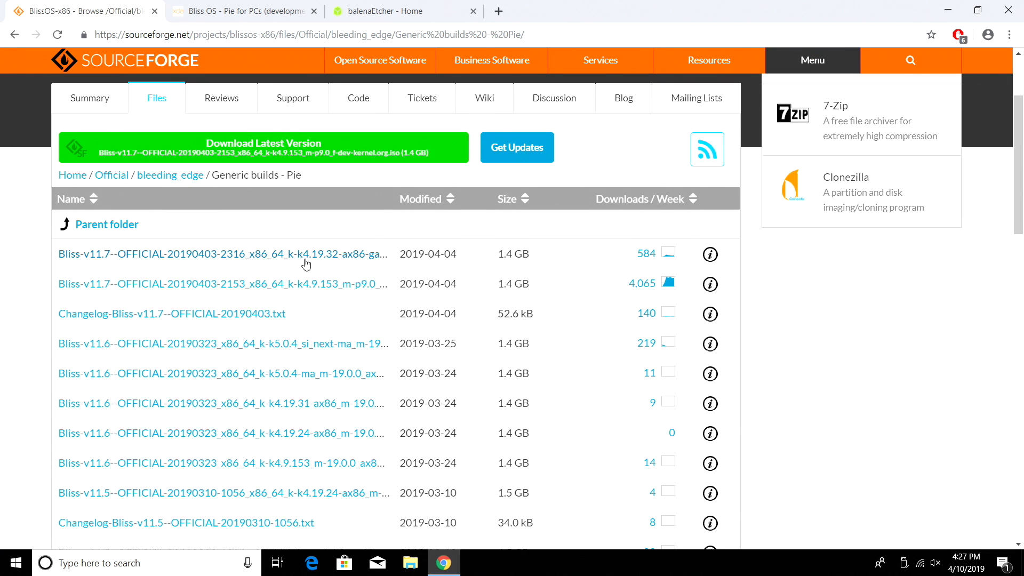
pyautogui.click(222, 254)
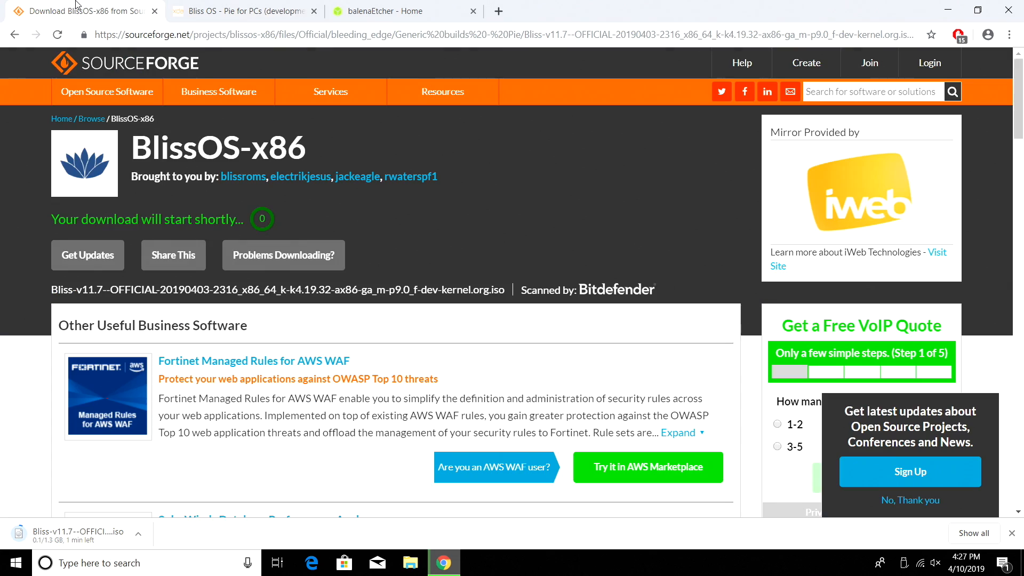
# Read through the XDA Bliss OS - Pie for PCs thread's project notes while the ISO downloads
pyautogui.click(243, 11)
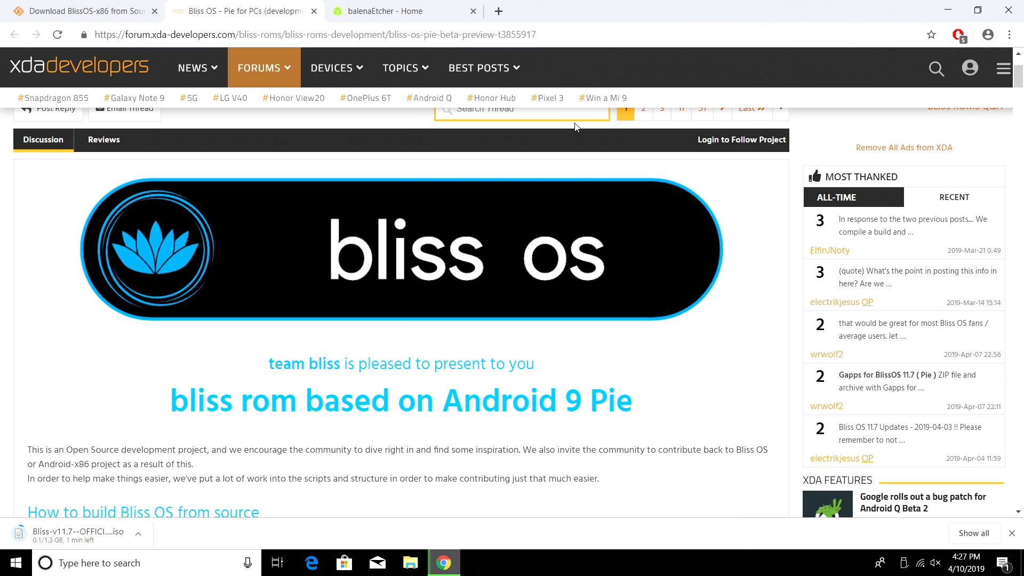
pyautogui.scroll(-3)
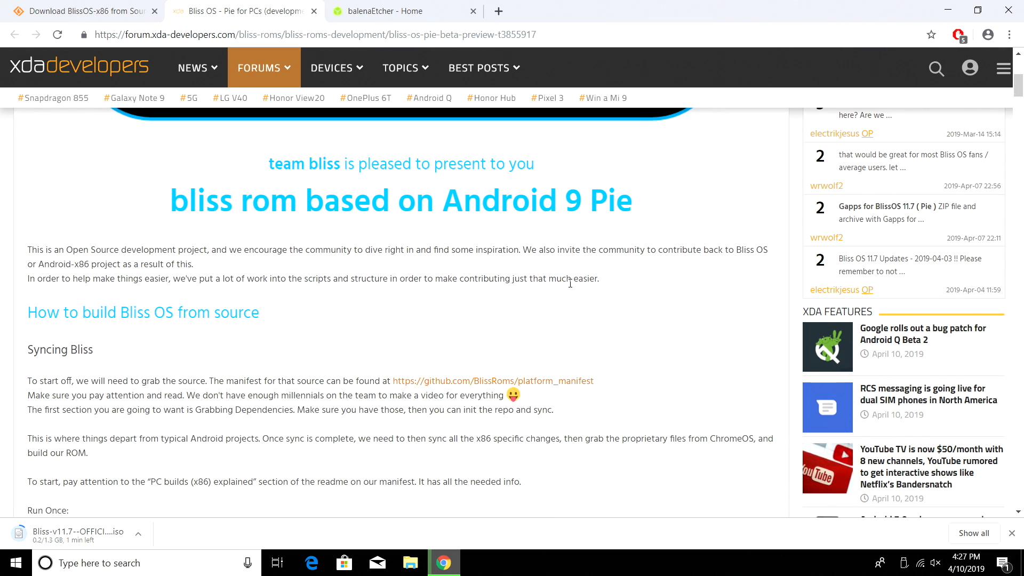
pyautogui.scroll(3)
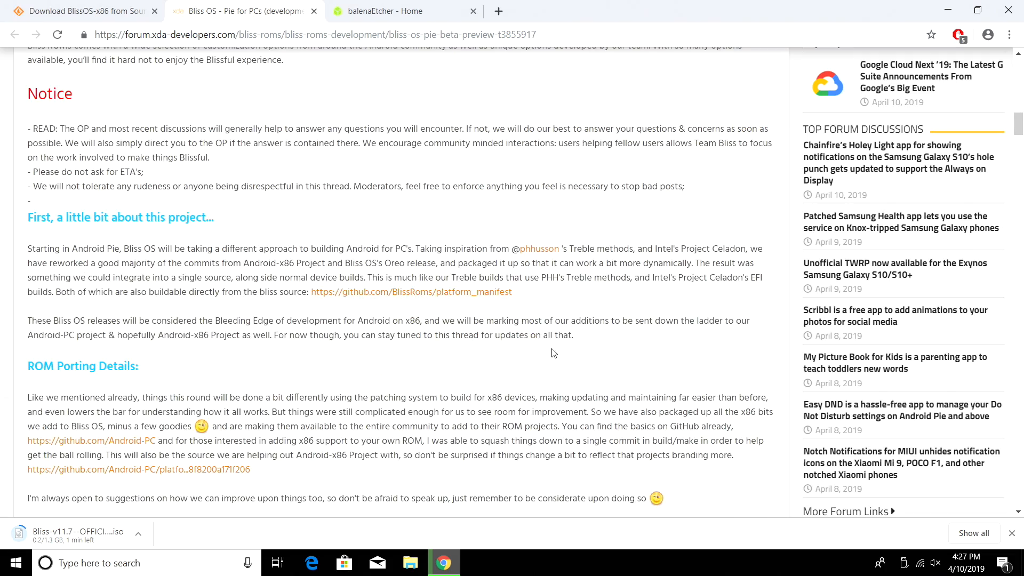
pyautogui.scroll(3)
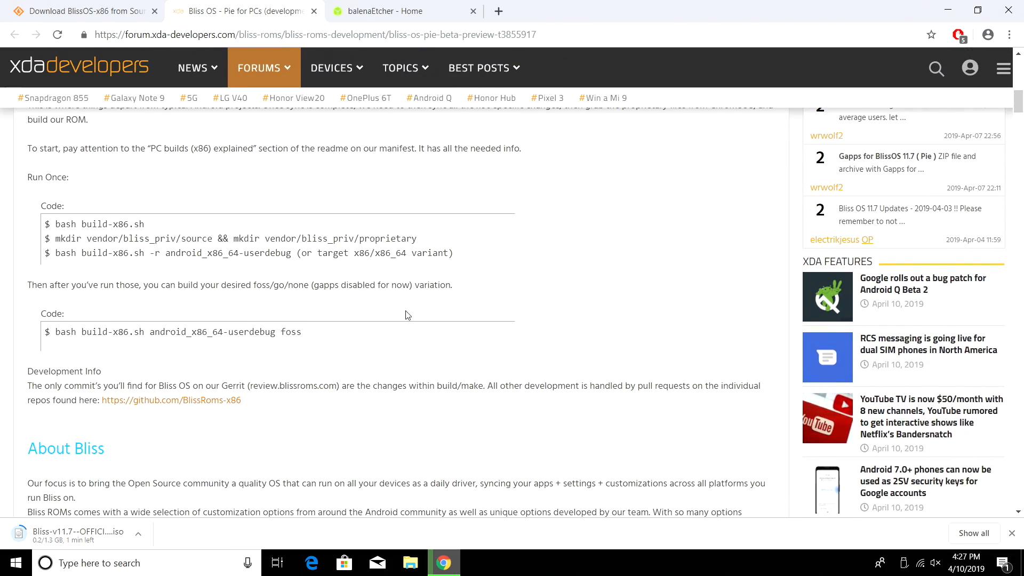
pyautogui.scroll(-3)
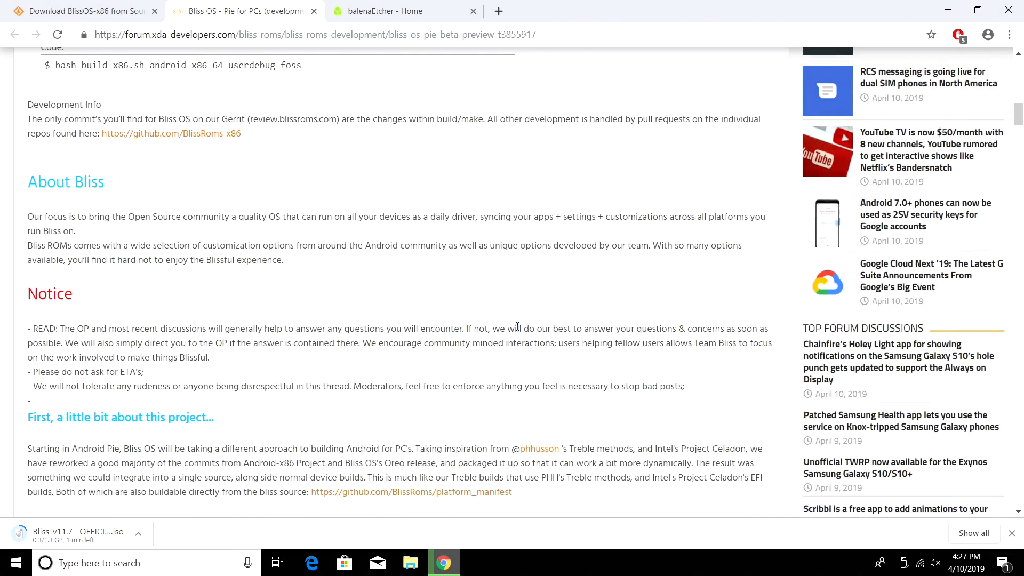
pyautogui.moveTo(494, 278)
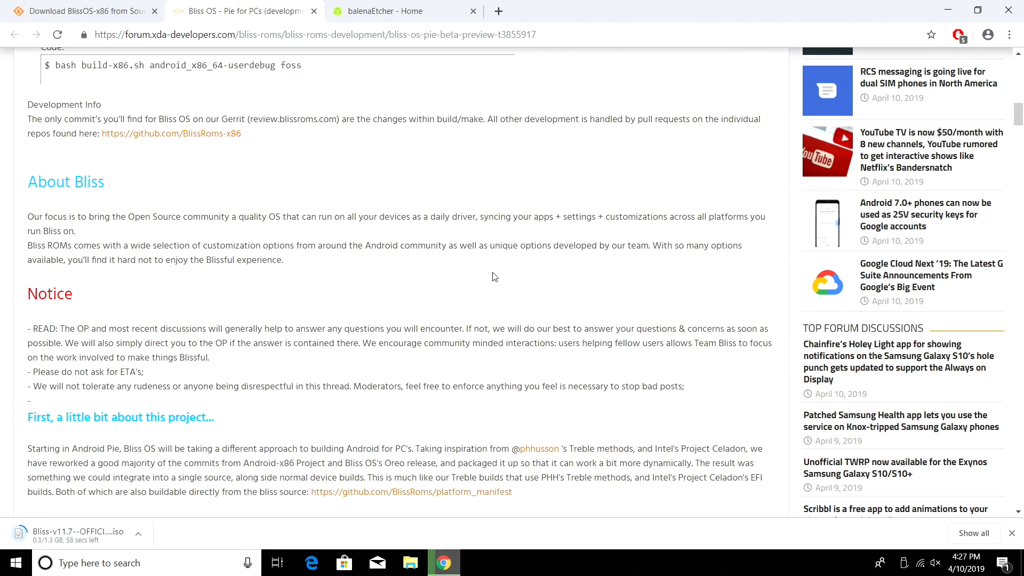
# Download Etcher for Windows x64 (64-bit) (Portable) from the balenaEtcher site
pyautogui.click(402, 11)
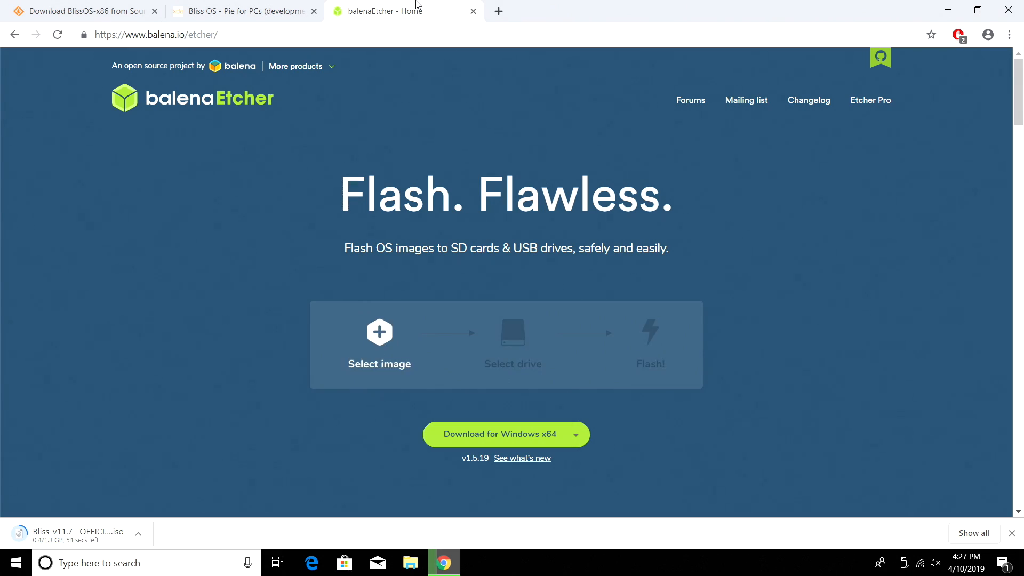
pyautogui.scroll(-3)
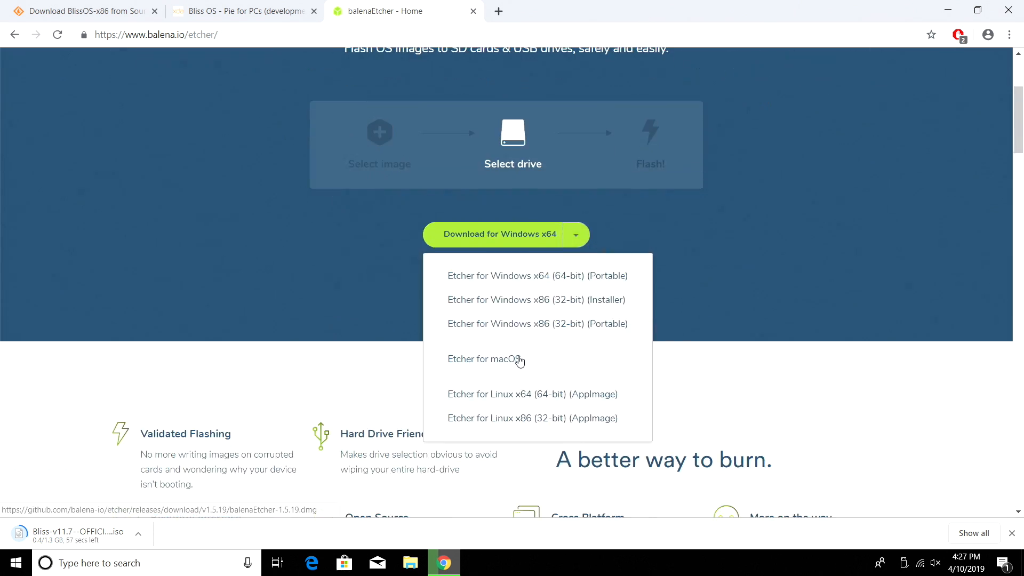
pyautogui.moveTo(554, 310)
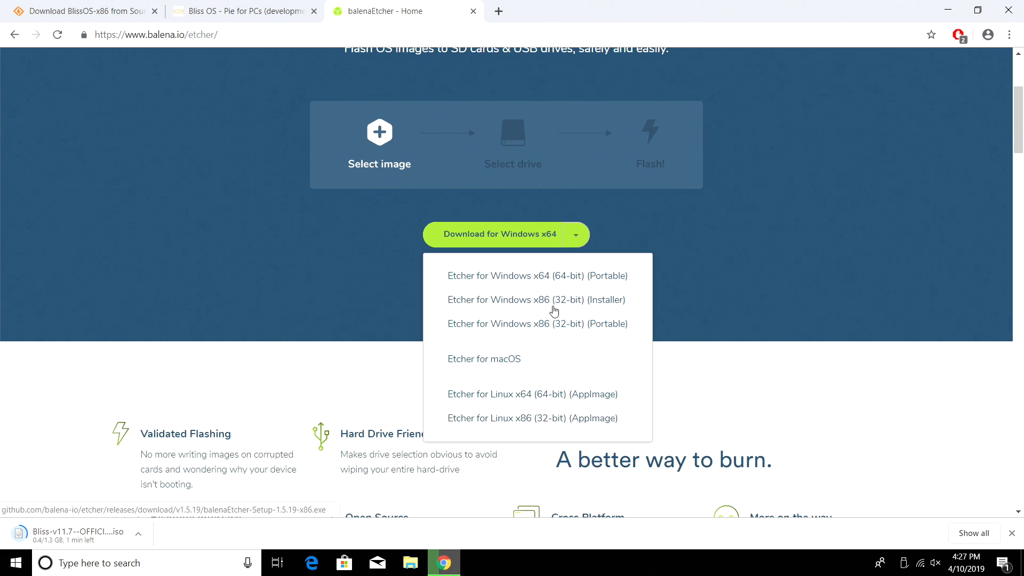
pyautogui.moveTo(592, 281)
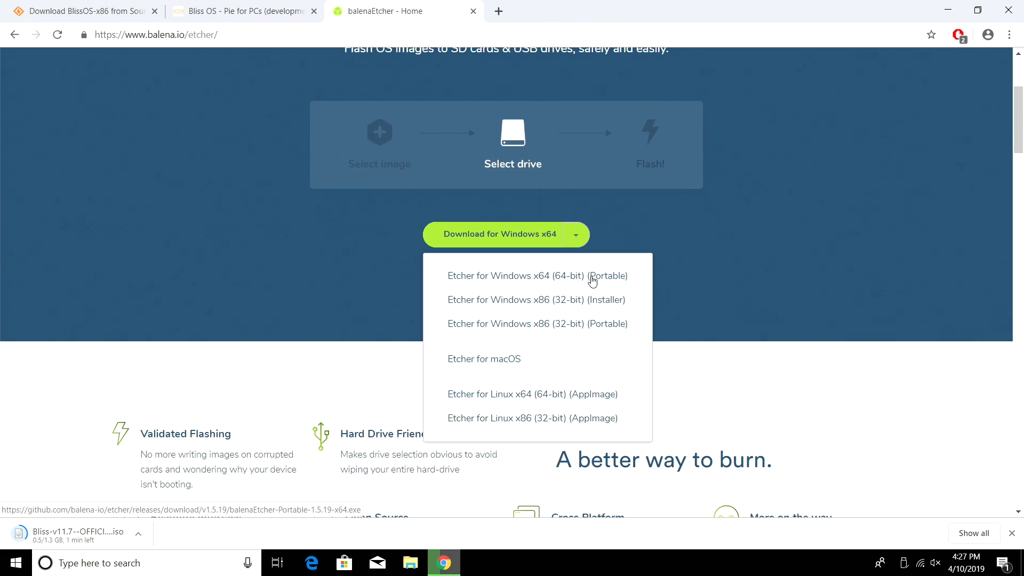
pyautogui.click(532, 275)
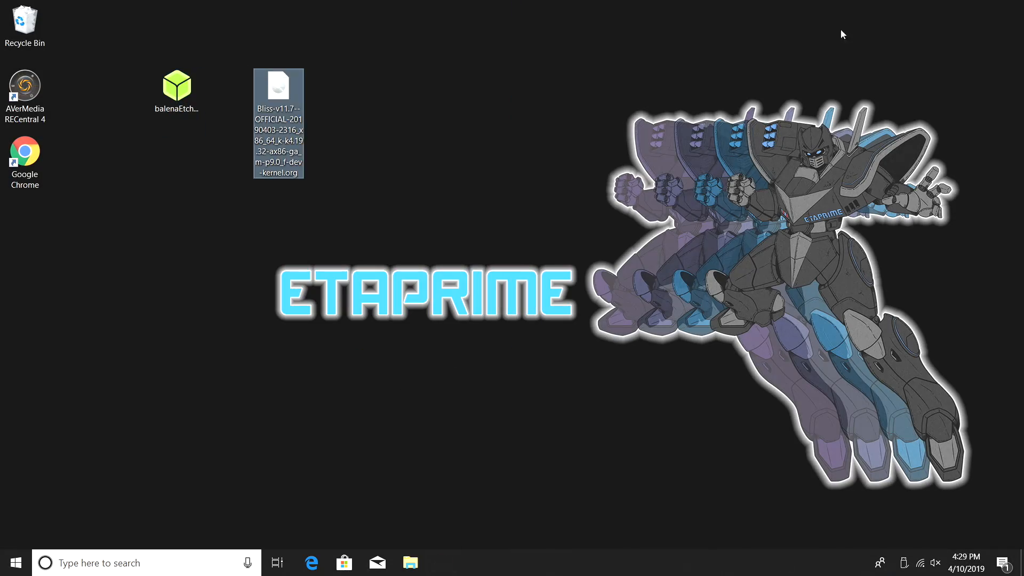
pyautogui.moveTo(277, 104)
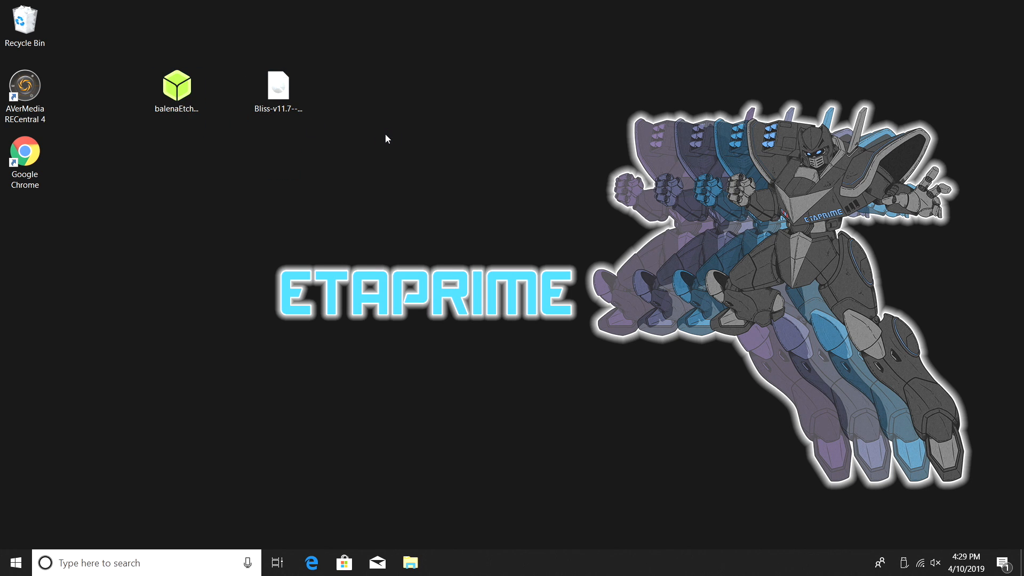
# Launch balenaEtcher from its desktop icon, with the SanDisk USB detected
pyautogui.doubleClick(176, 85)
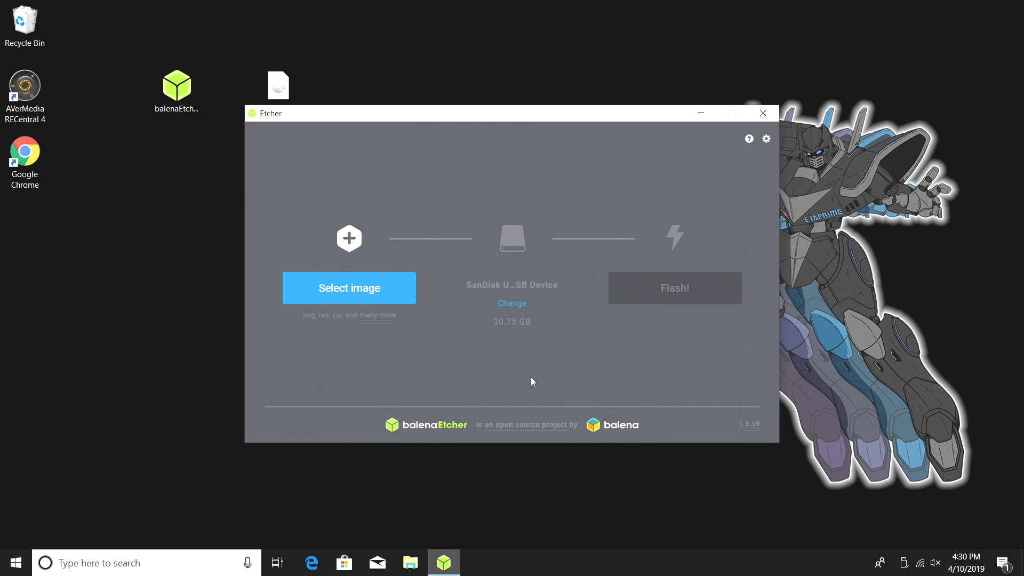
pyautogui.moveTo(375, 301)
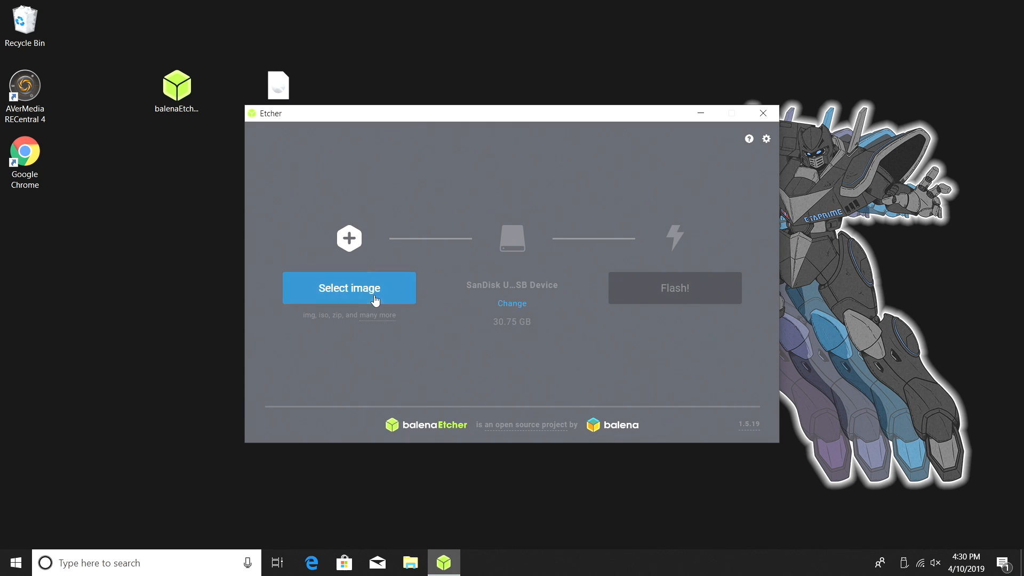
# Load the Bliss-v11.7 ISO from the desktop as the image to flash
pyautogui.click(349, 287)
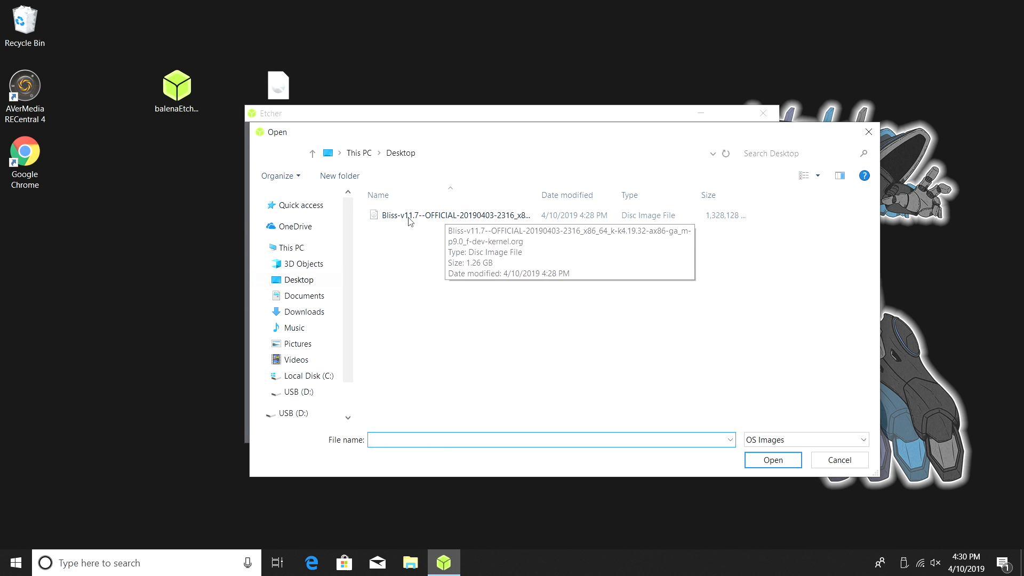
pyautogui.click(458, 215)
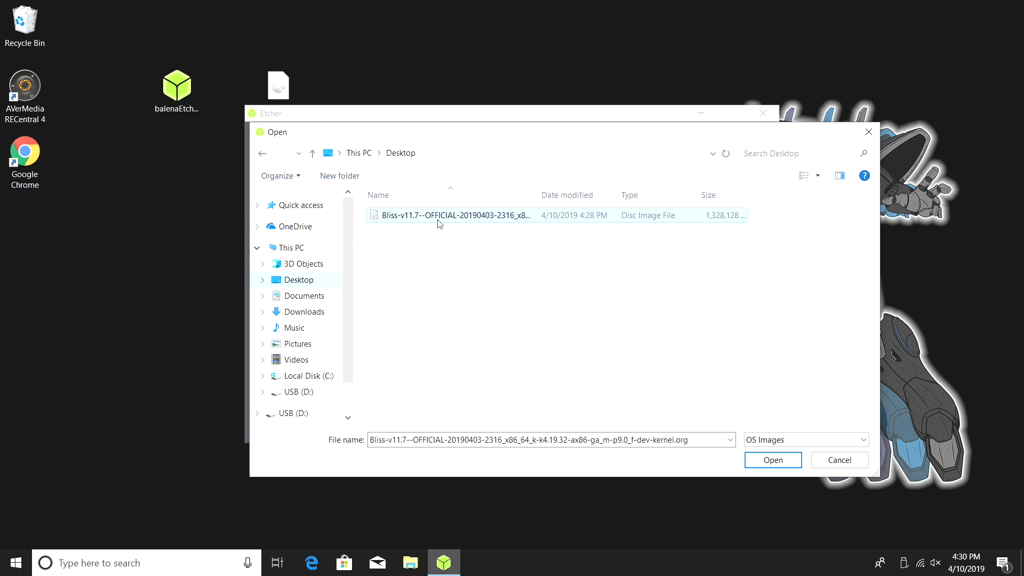
pyautogui.click(772, 460)
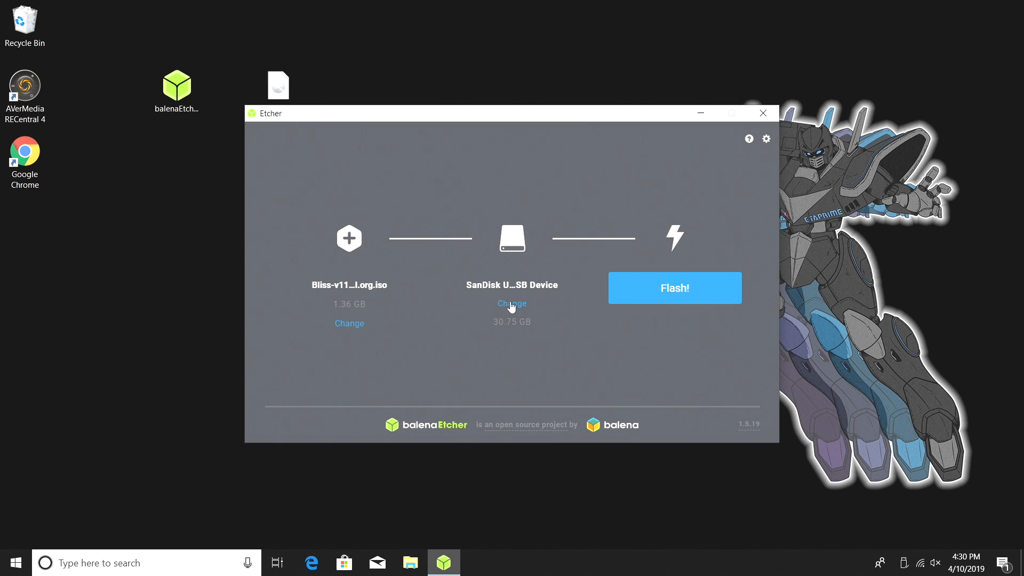
# Confirm the SanDisk USB drive as target and start flashing the ISO
pyautogui.click(511, 303)
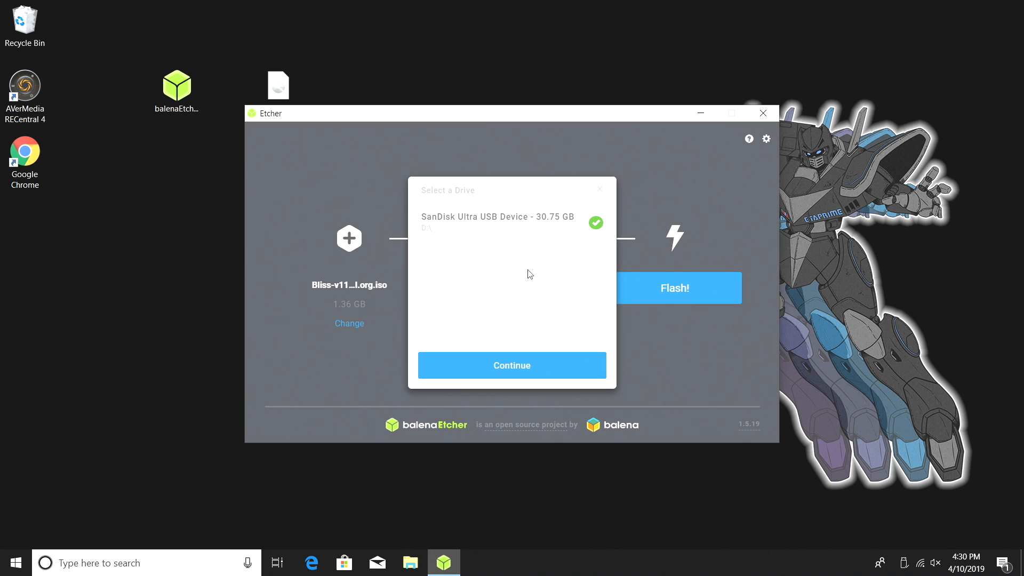
pyautogui.moveTo(517, 227)
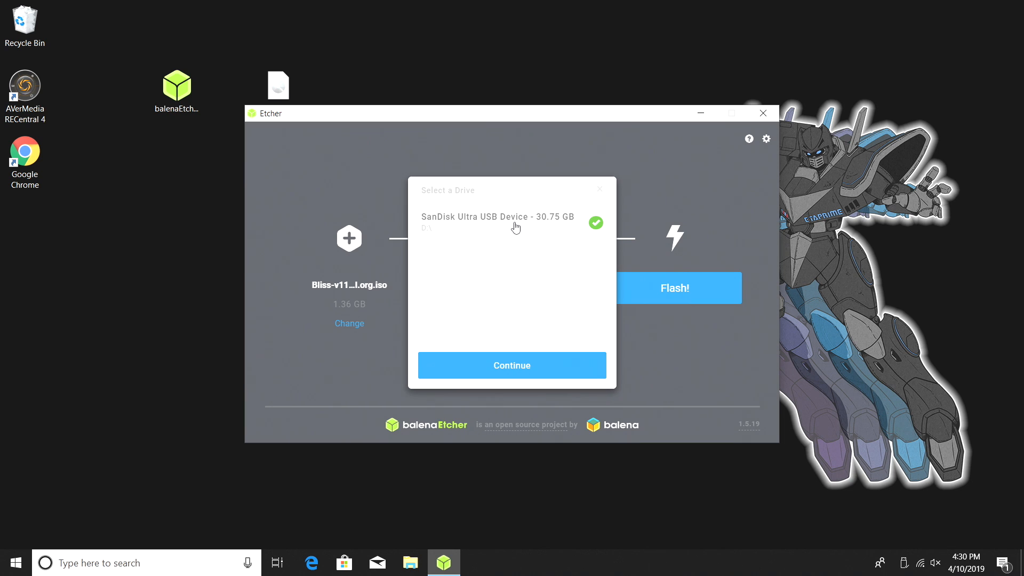
pyautogui.moveTo(485, 236)
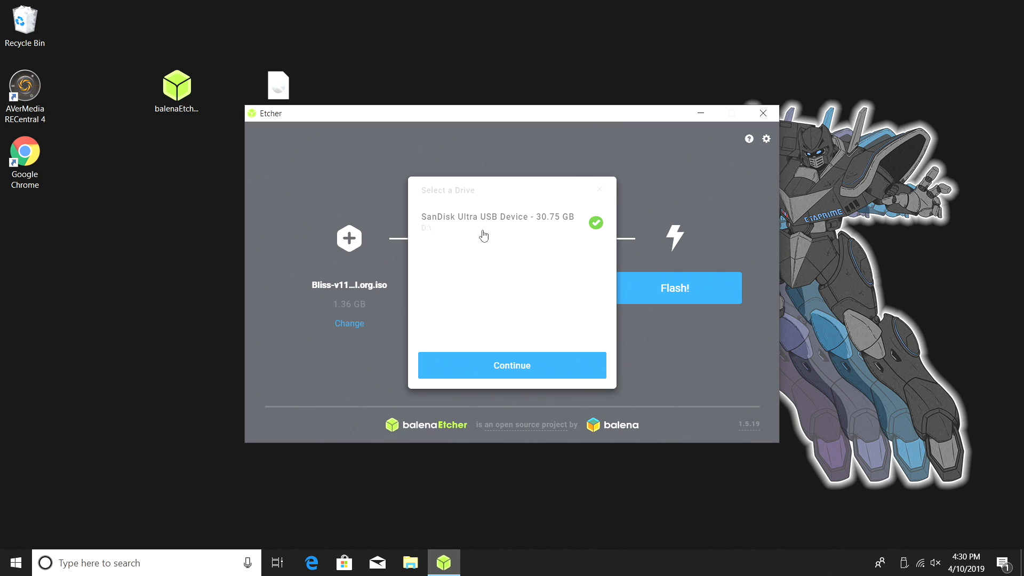
pyautogui.moveTo(540, 227)
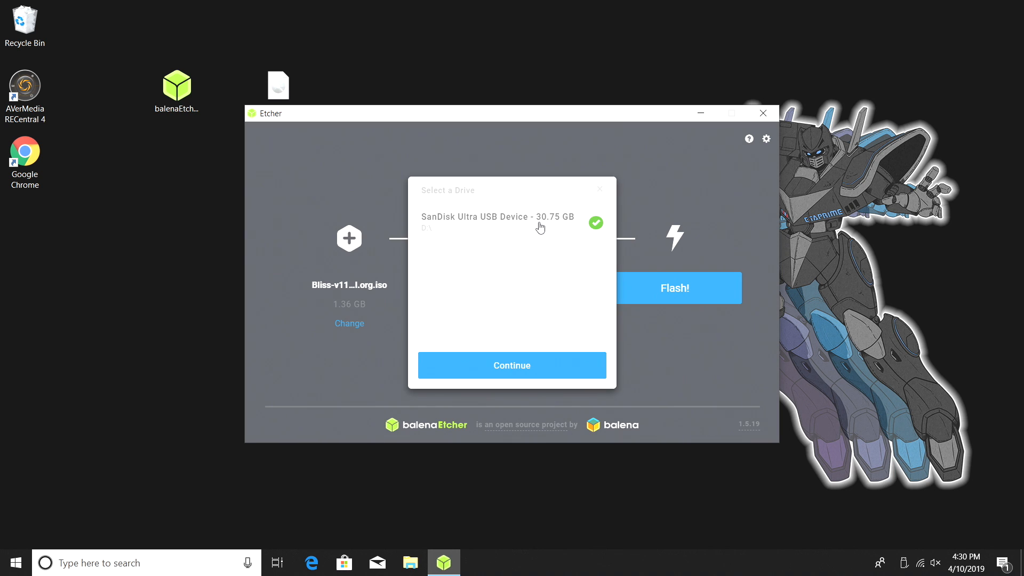
pyautogui.click(511, 365)
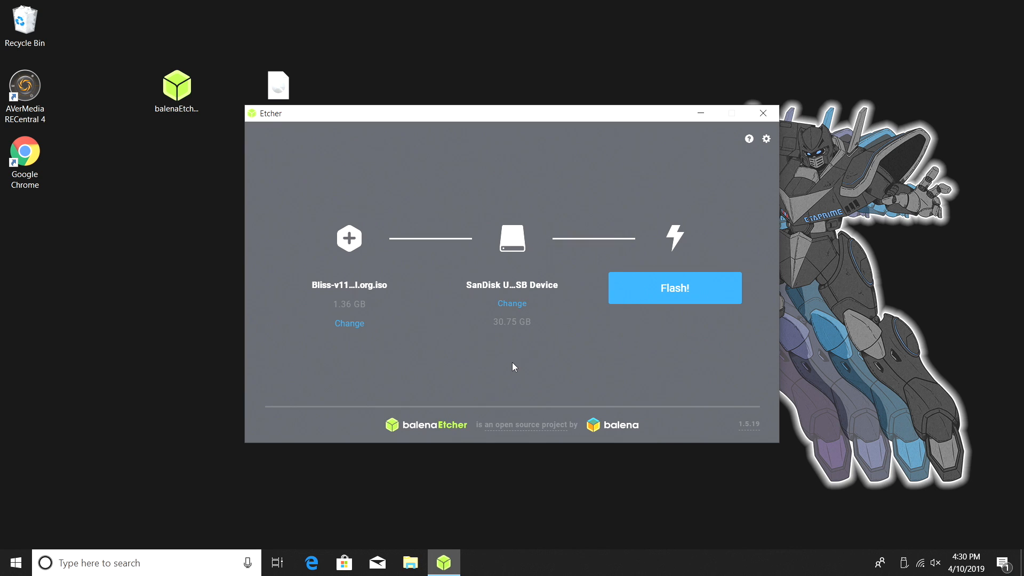
pyautogui.click(674, 288)
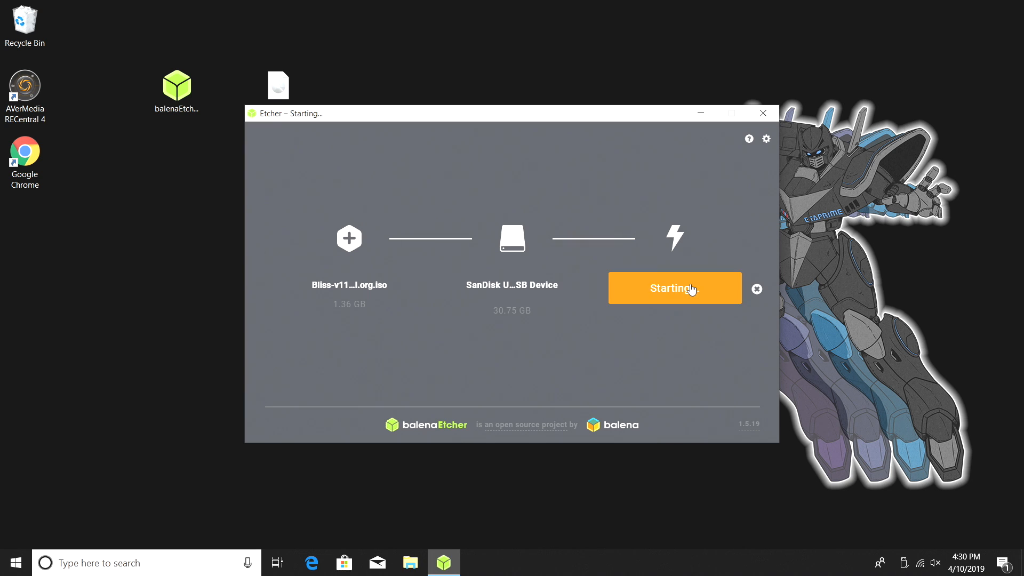